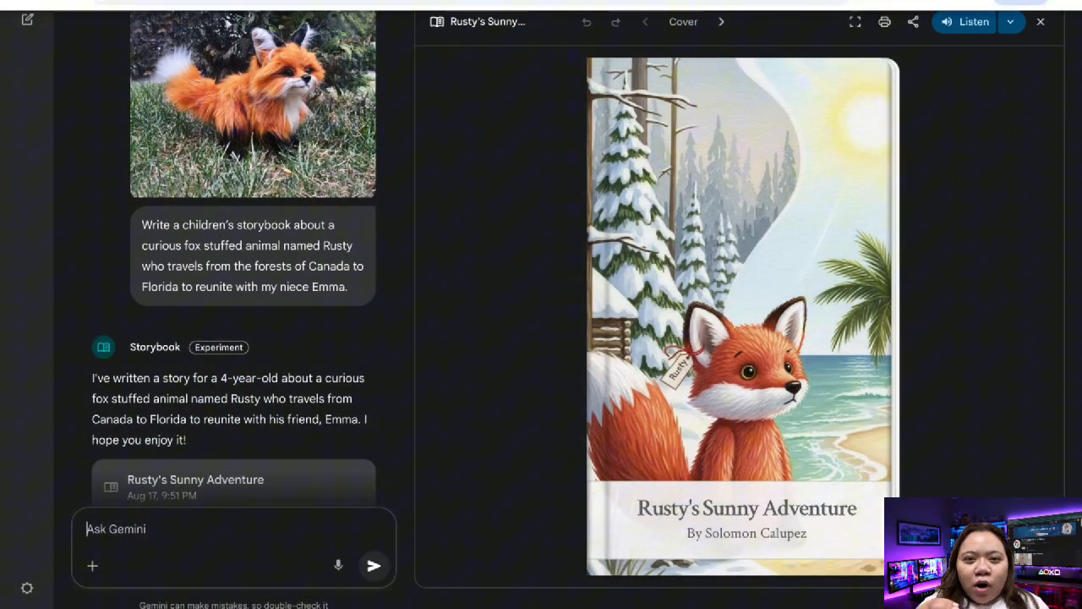
mouse_move(932, 351)
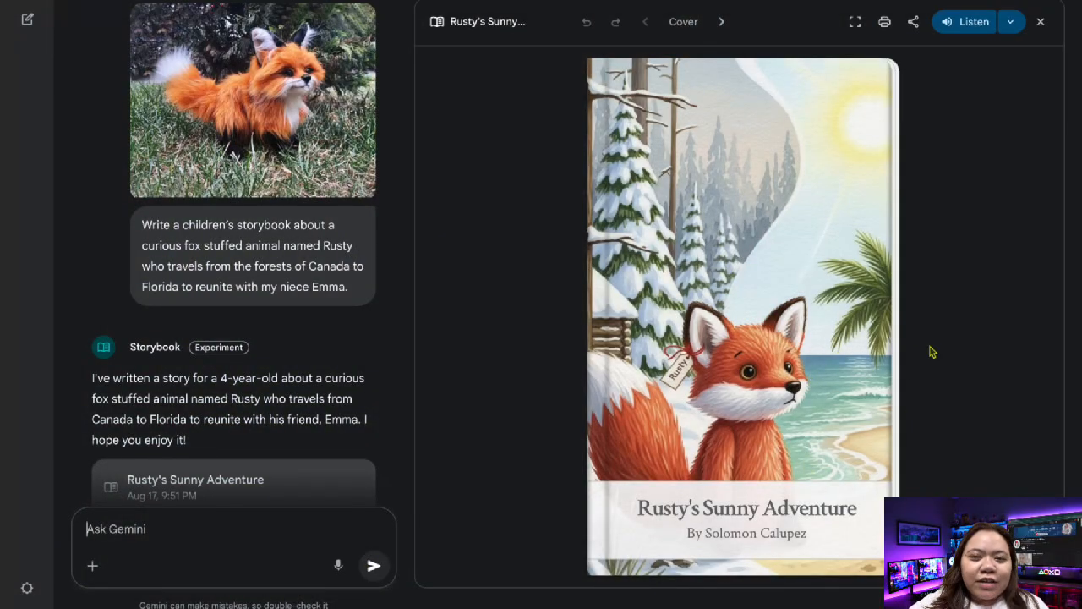
mouse_move(875, 386)
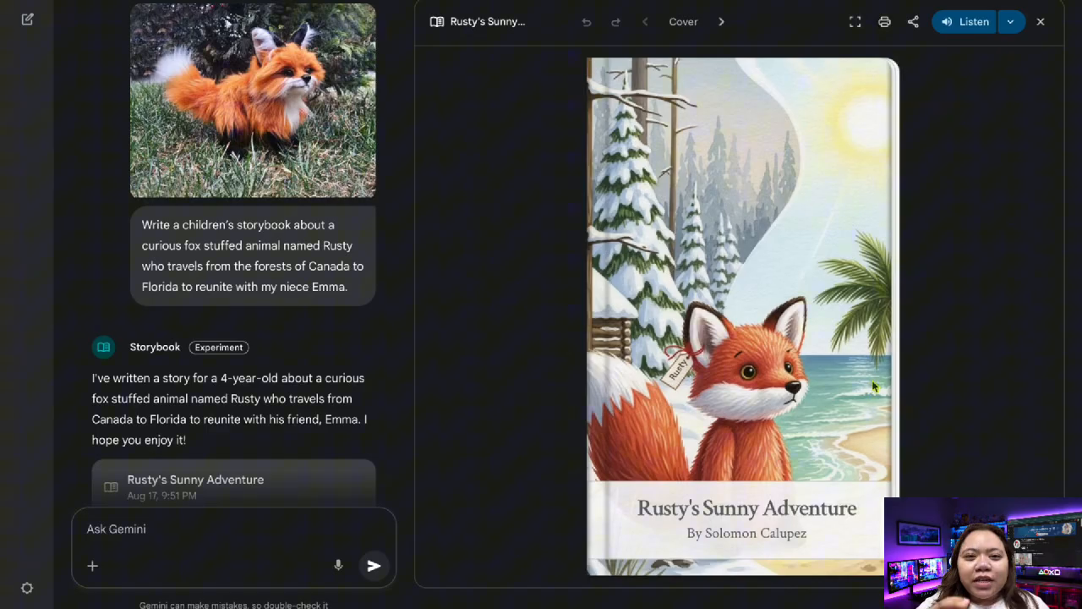
Page through Rusty's Sunny Adventure from the cover up to page eight of ten.
click(718, 21)
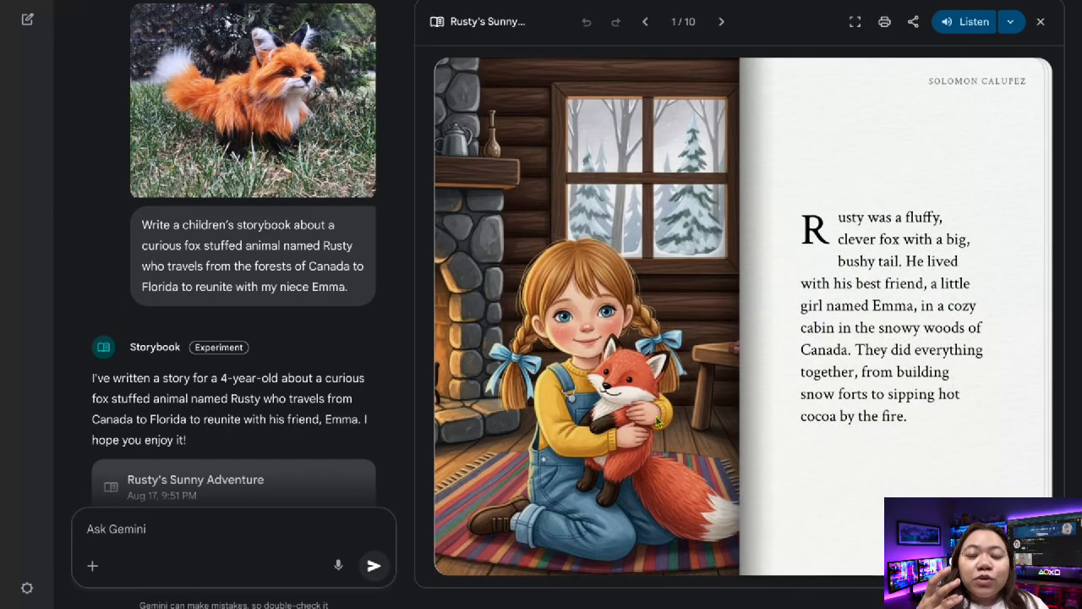
mouse_move(765, 446)
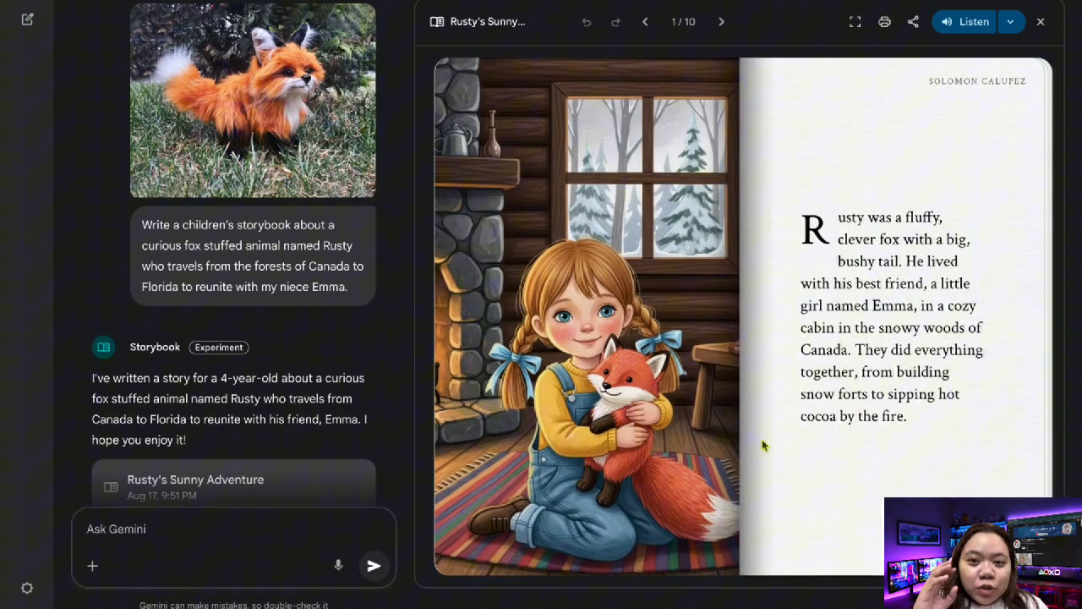
click(721, 22)
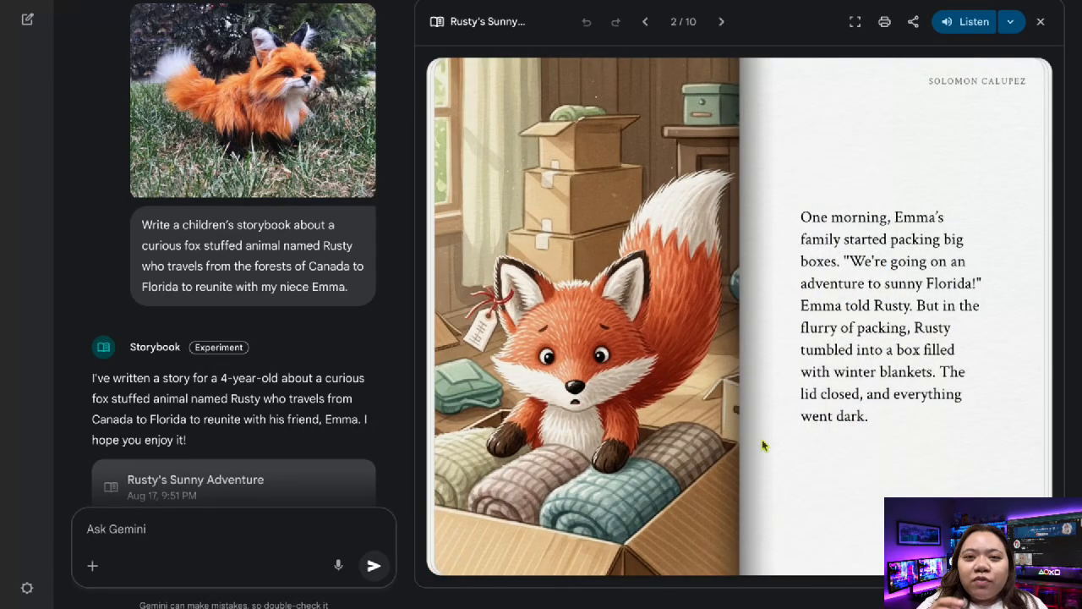
click(716, 22)
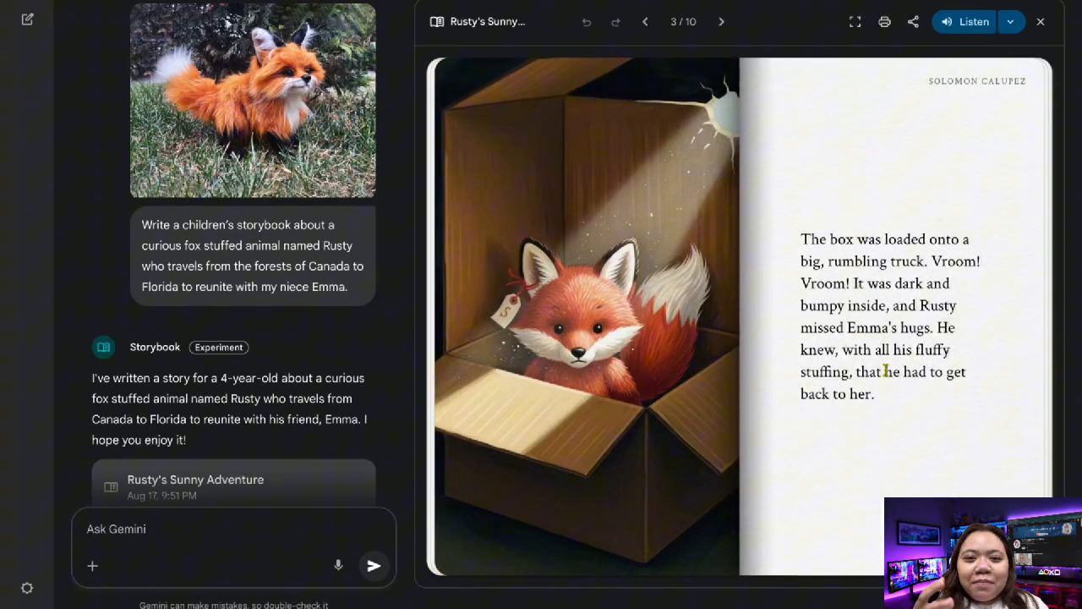
click(720, 21)
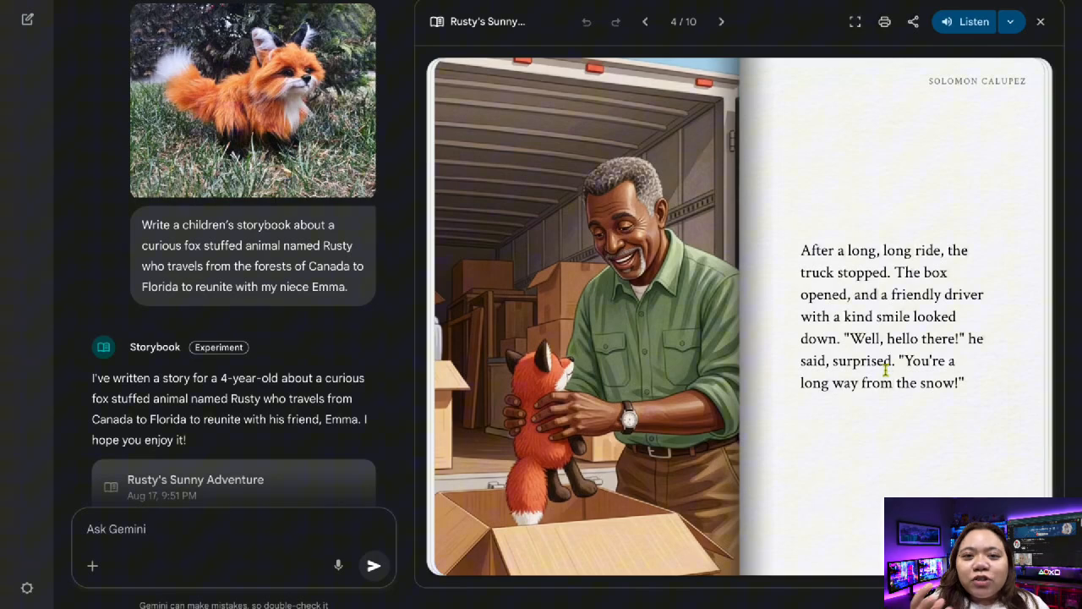
click(722, 22)
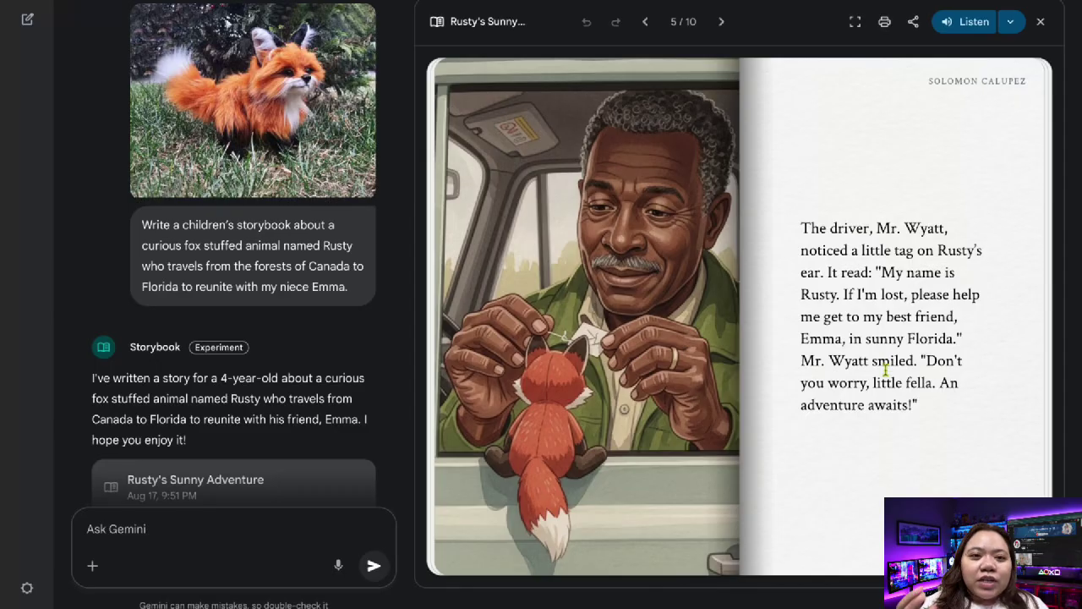
click(722, 22)
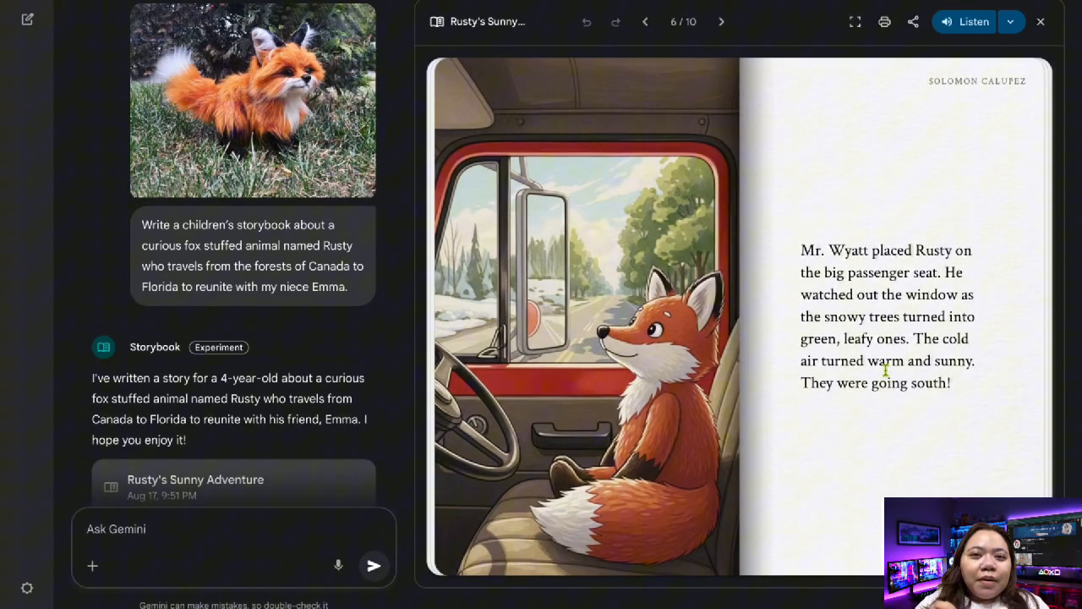
click(722, 22)
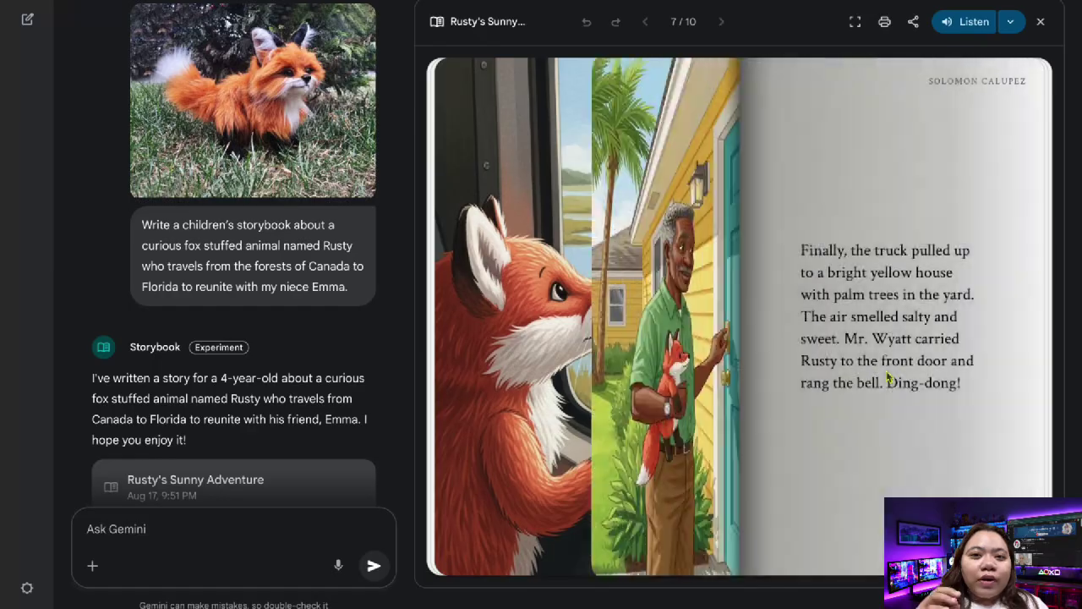
click(722, 21)
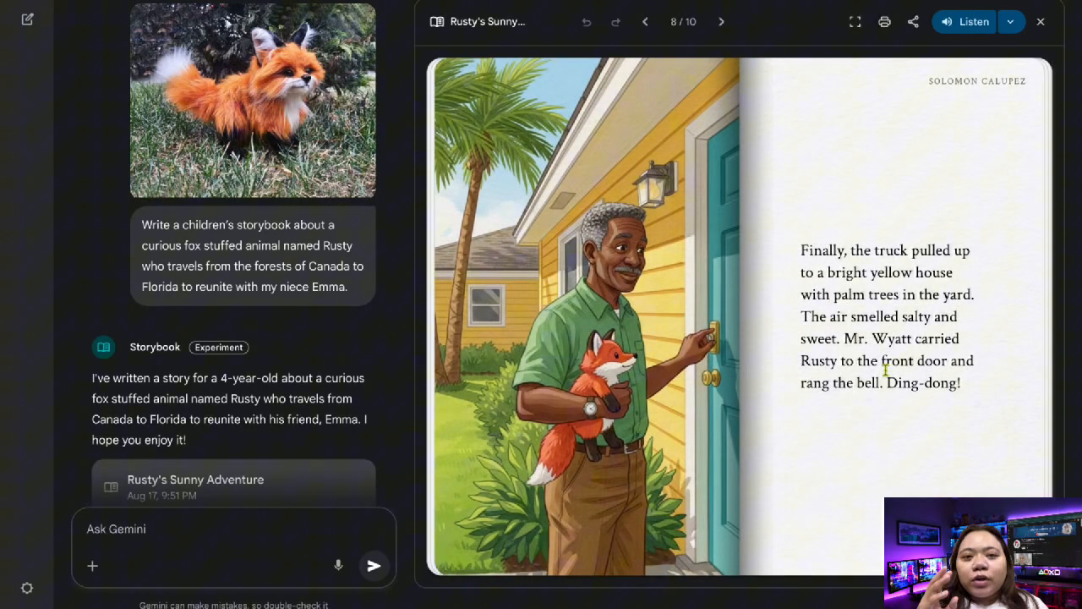
click(721, 21)
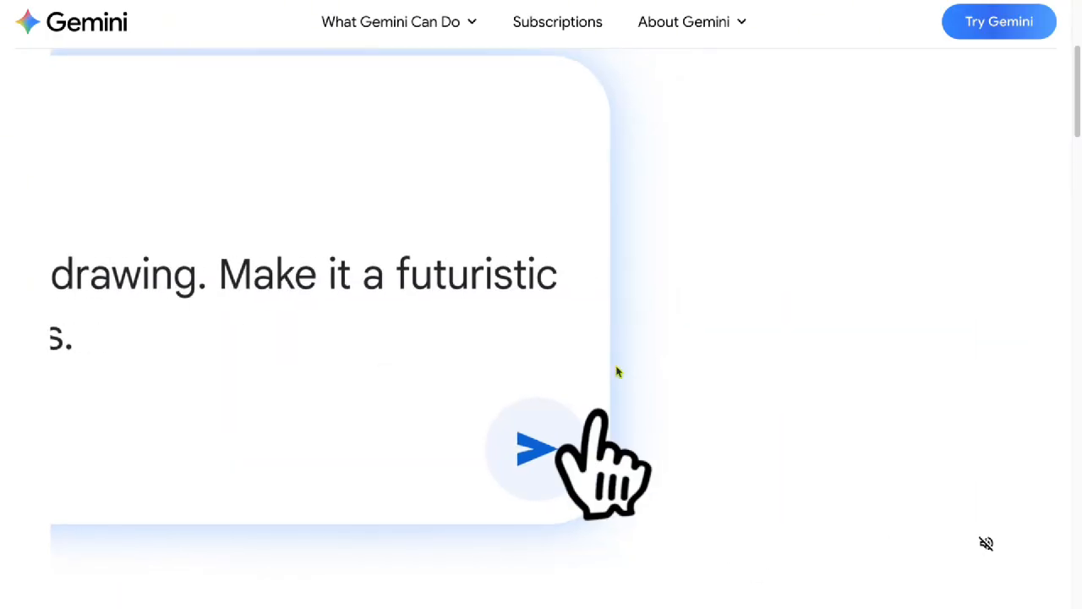
View the animated prompt demo on the Gemini overview website.
click(527, 450)
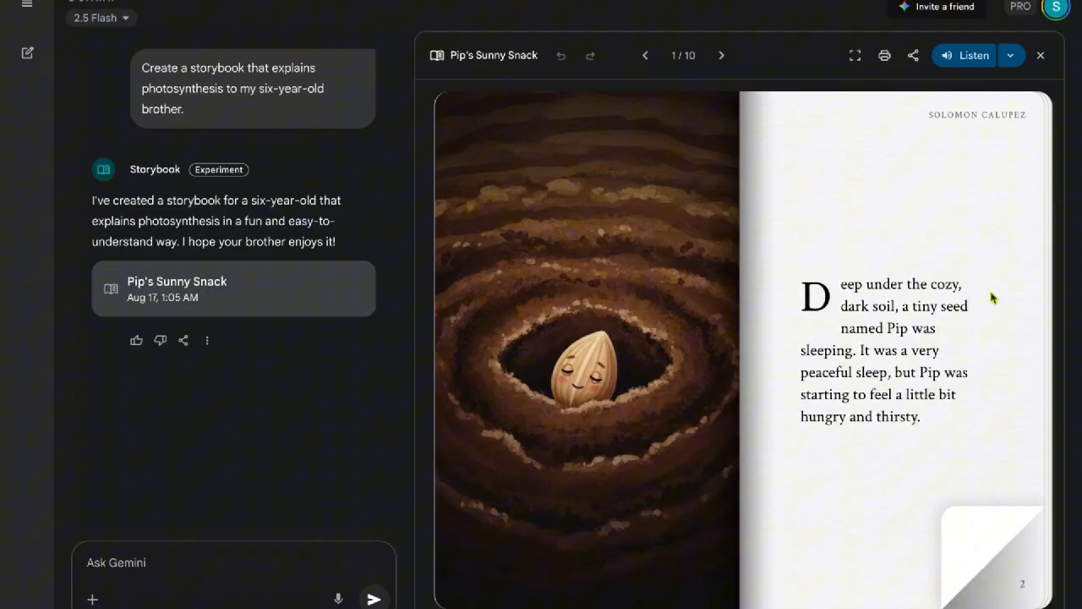
Flip to pages two and three of Pip's Sunny Snack, then start a fresh chat.
click(721, 55)
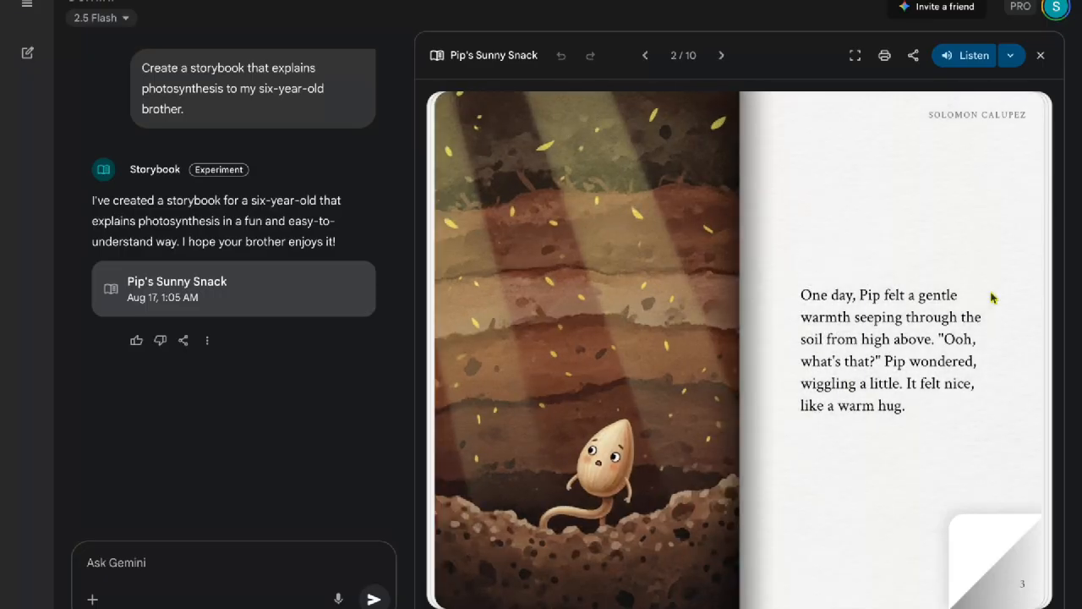
click(721, 55)
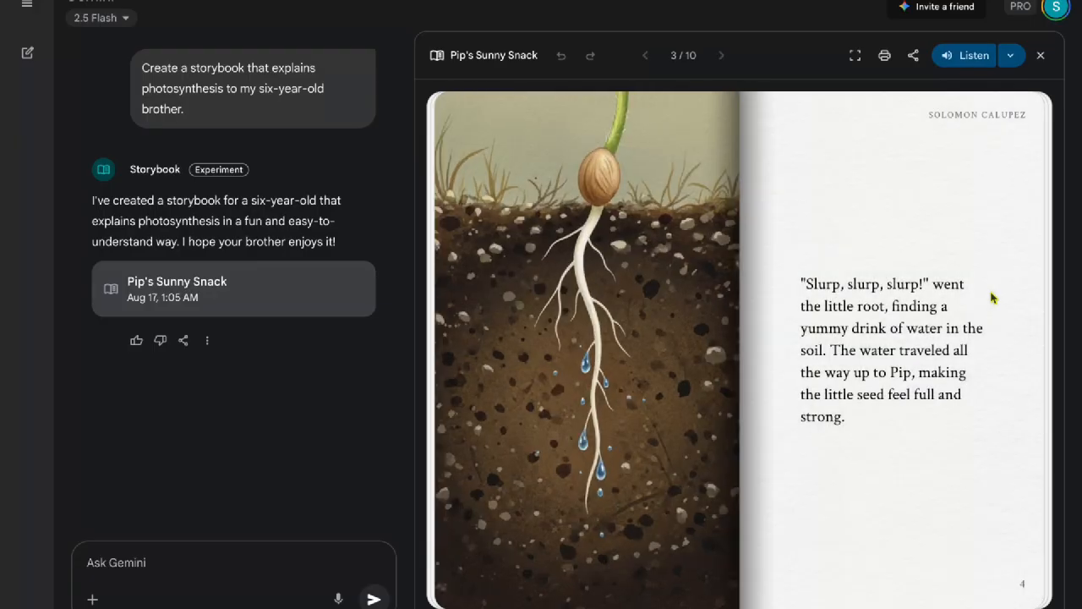
click(720, 55)
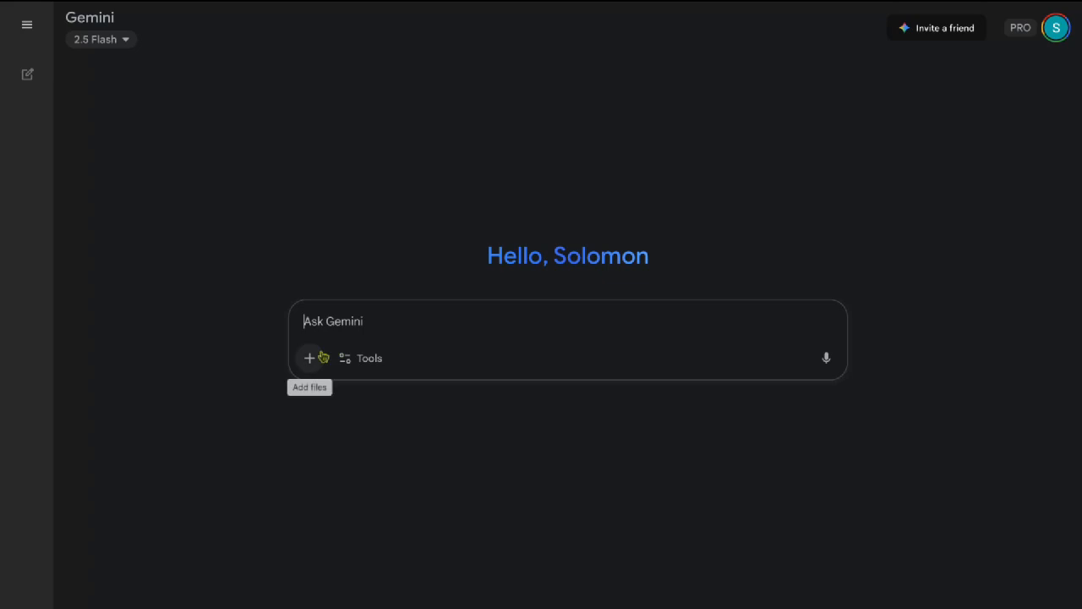
Ask the Storybook gem for a photosynthesis storybook for a six-year-old brother.
click(28, 24)
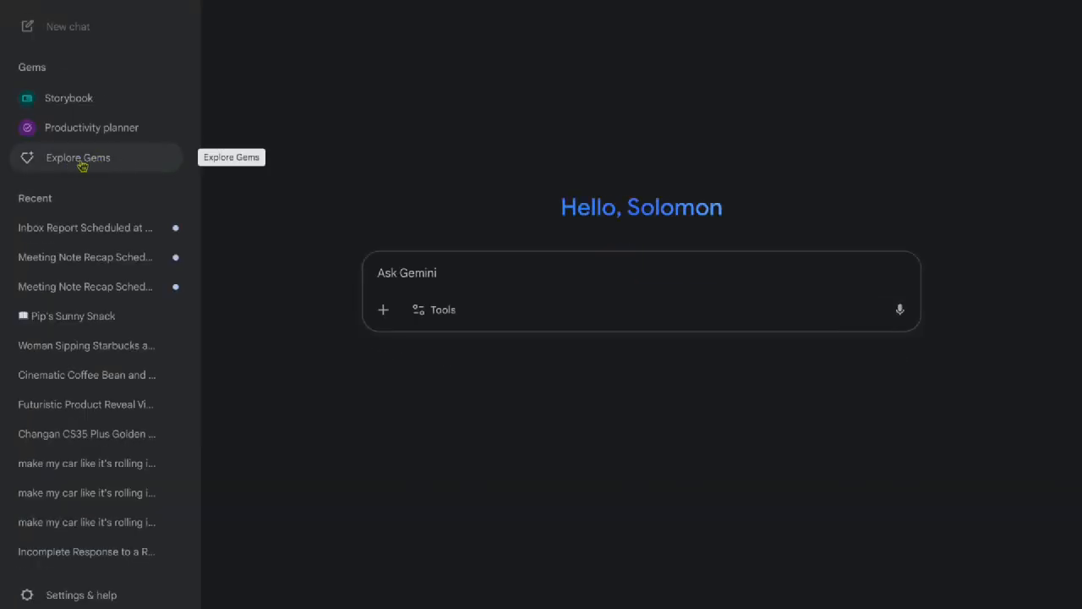
click(77, 157)
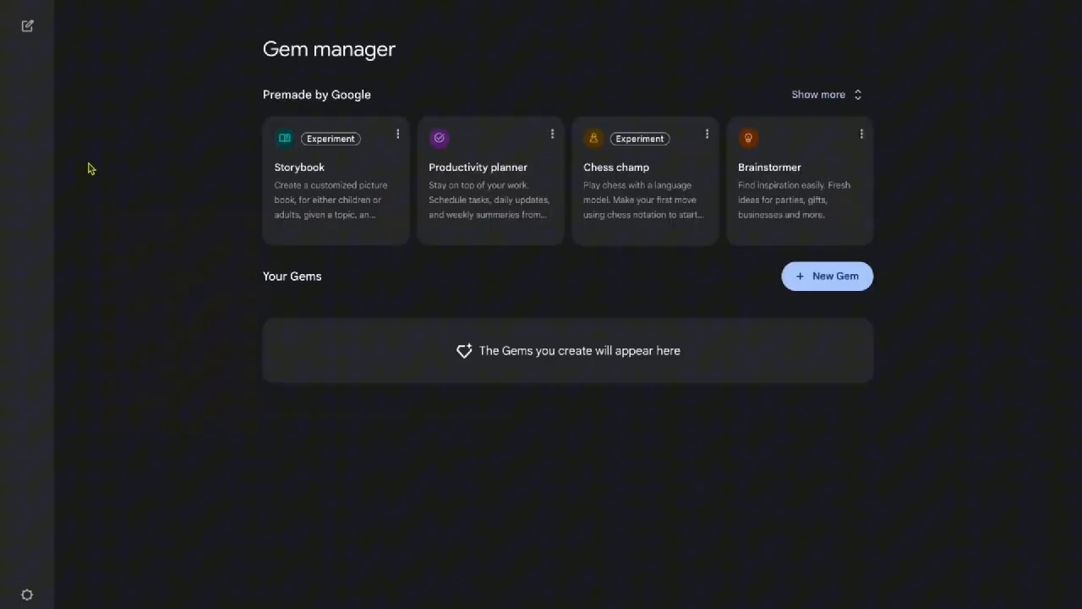
mouse_move(313, 183)
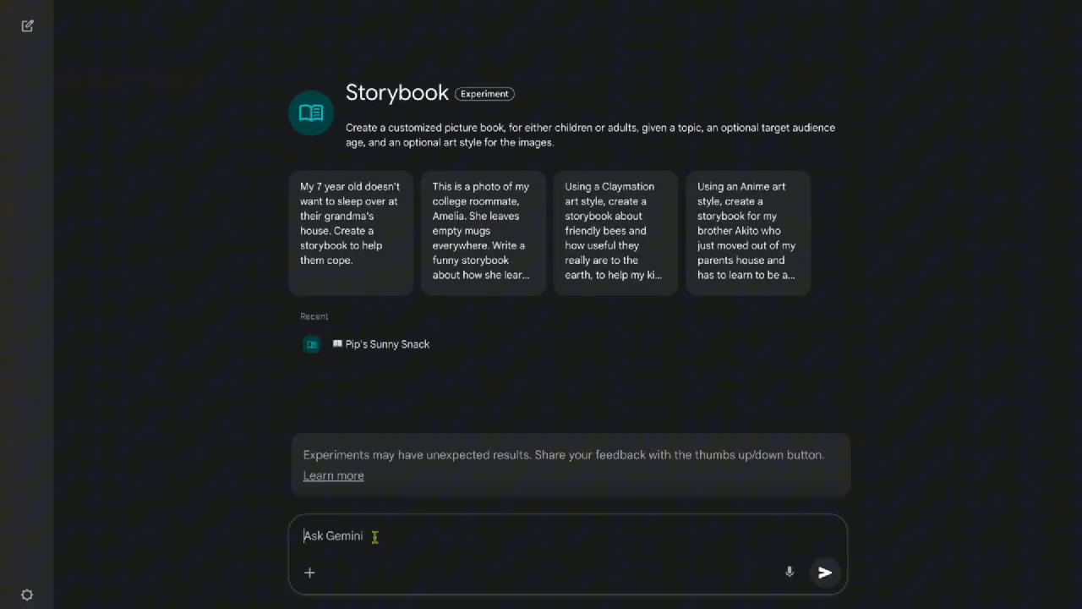
mouse_move(410, 527)
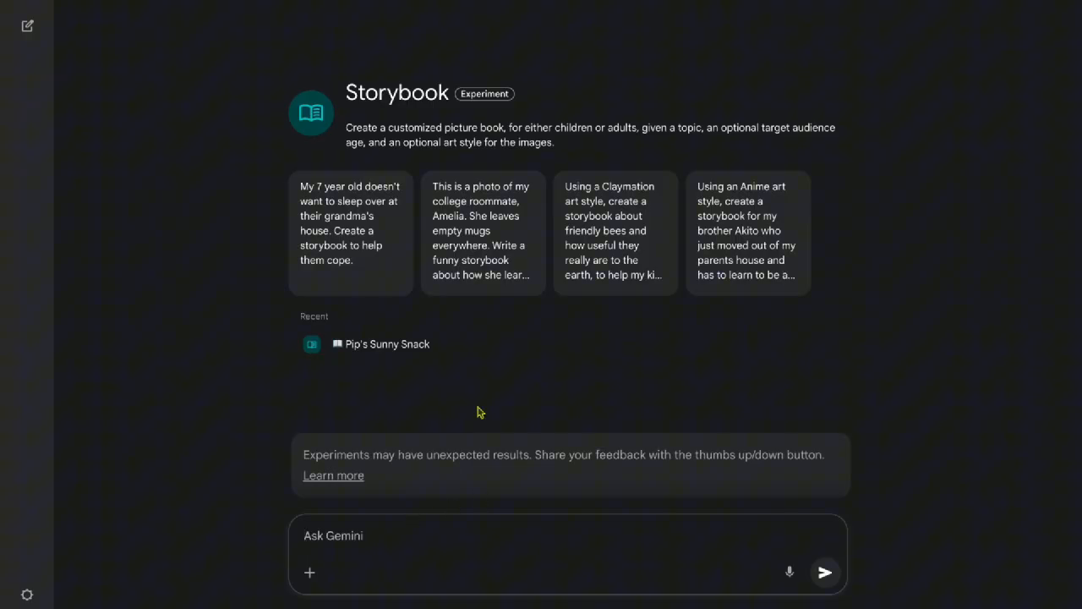
text(Create a storybook that explains photosynthesis to my six-year-old brother.)
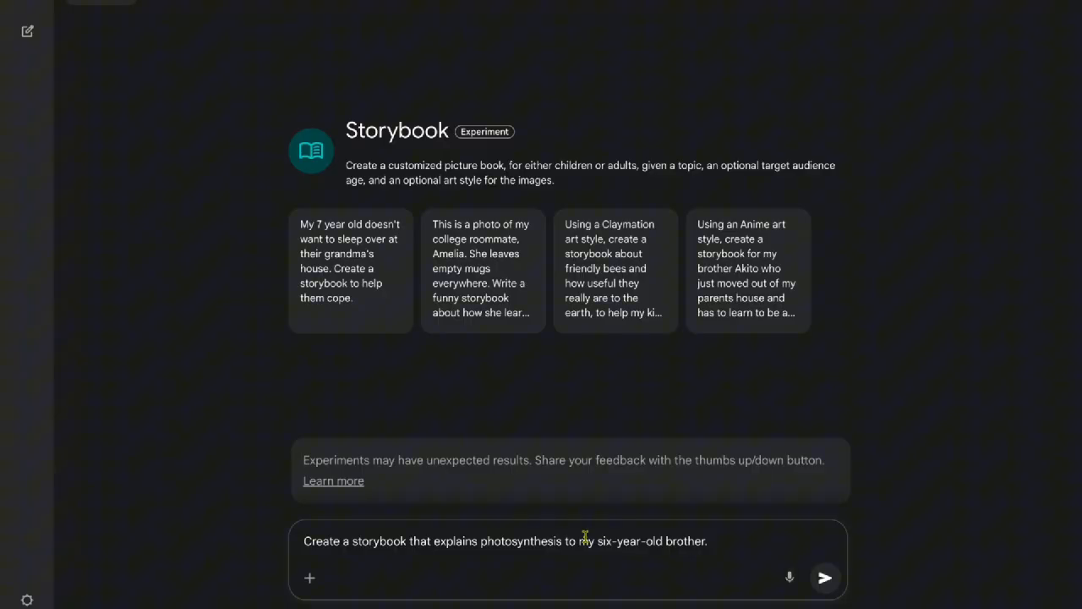
click(825, 576)
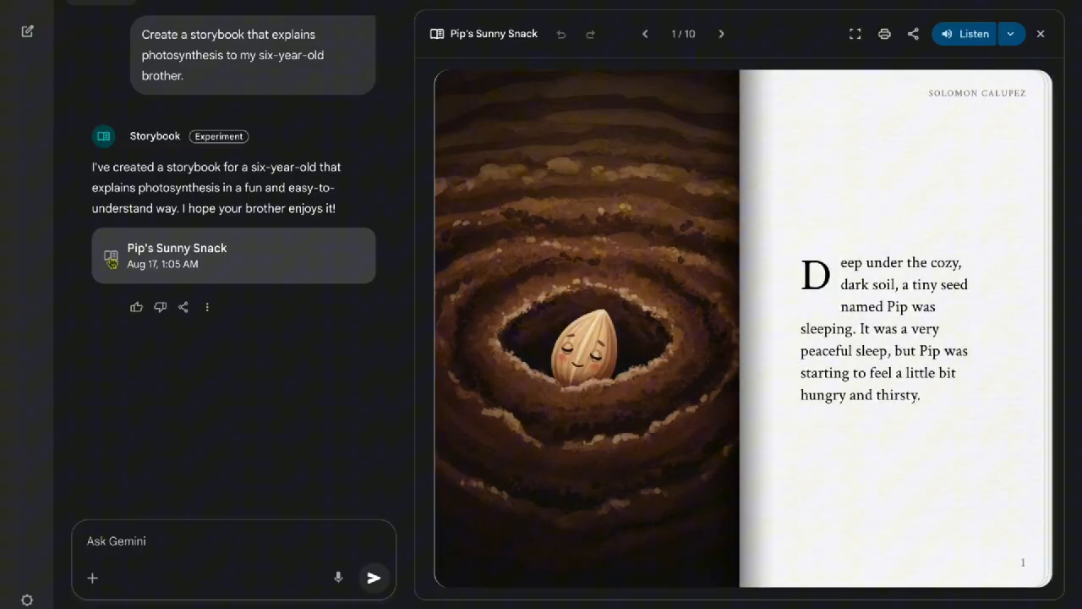
Open Pip's Sunny Snack and flip forward to the sprout meeting the Sun on page 8.
click(721, 34)
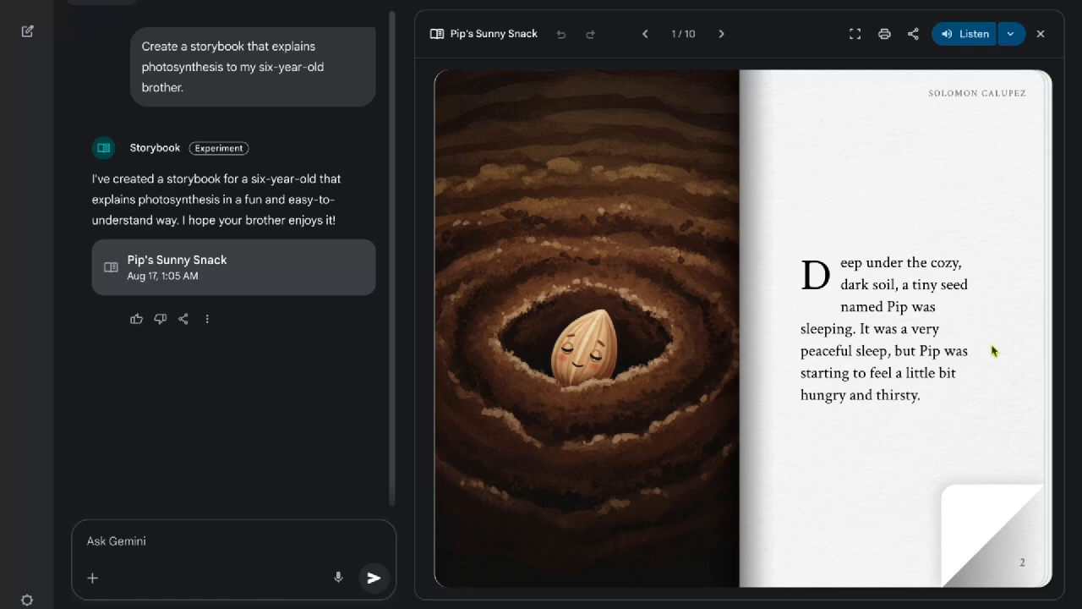
click(721, 34)
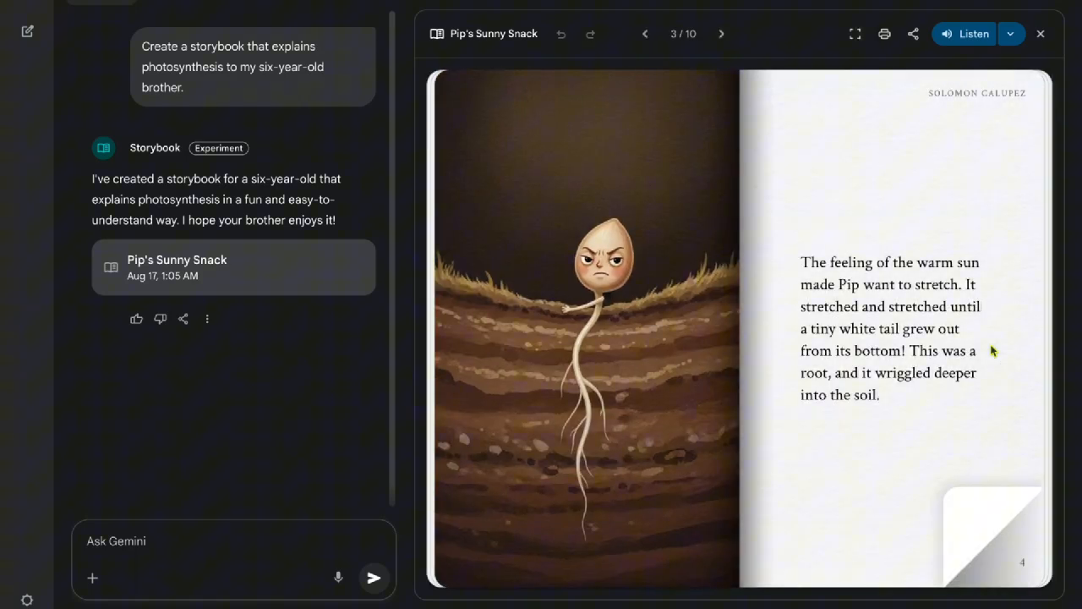
click(721, 34)
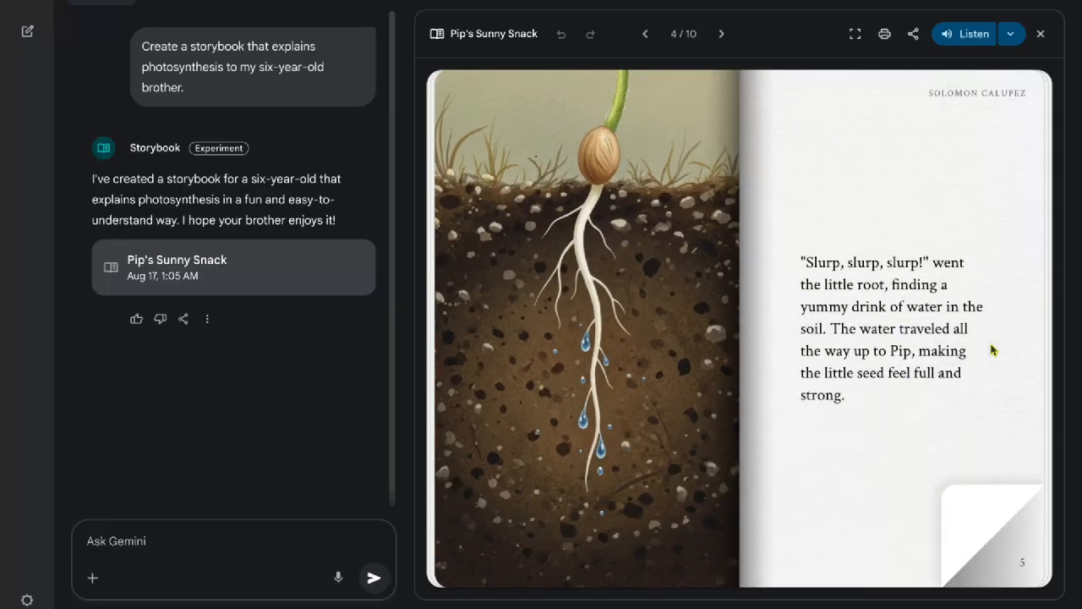
click(721, 34)
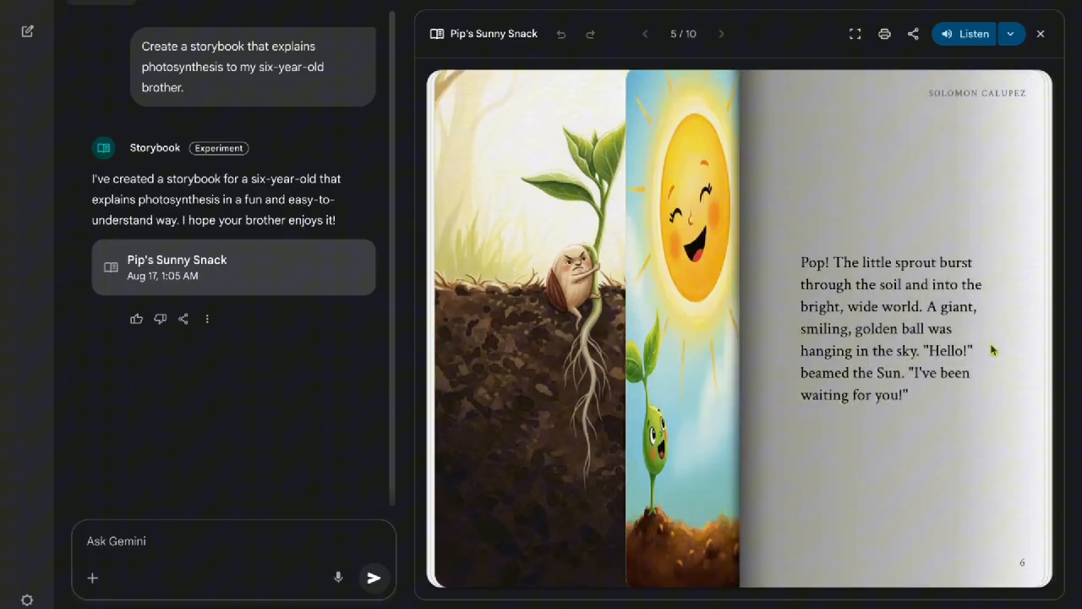
click(720, 34)
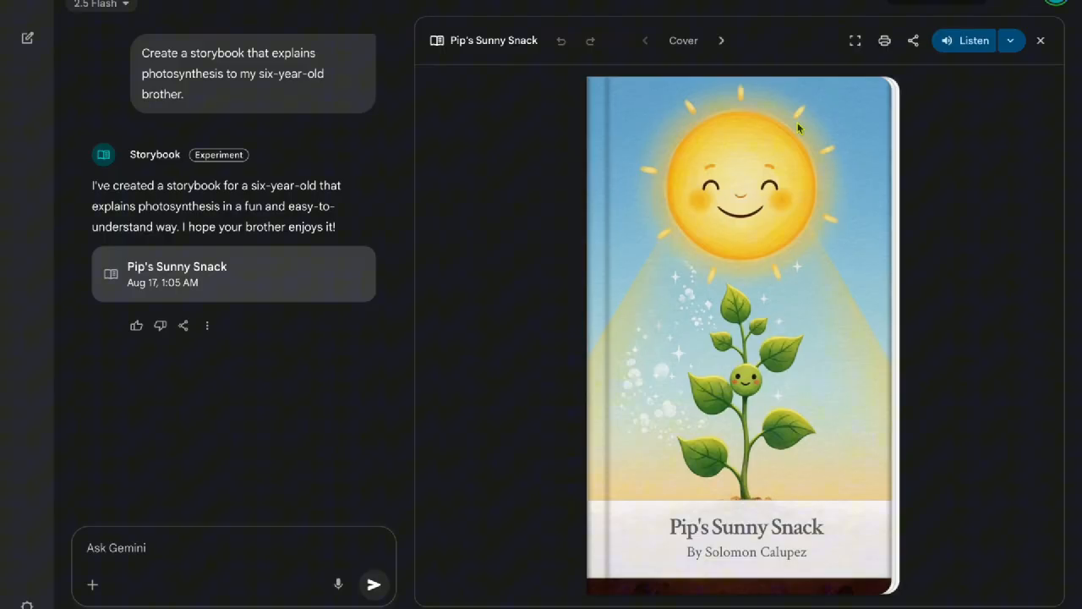
mouse_move(750, 198)
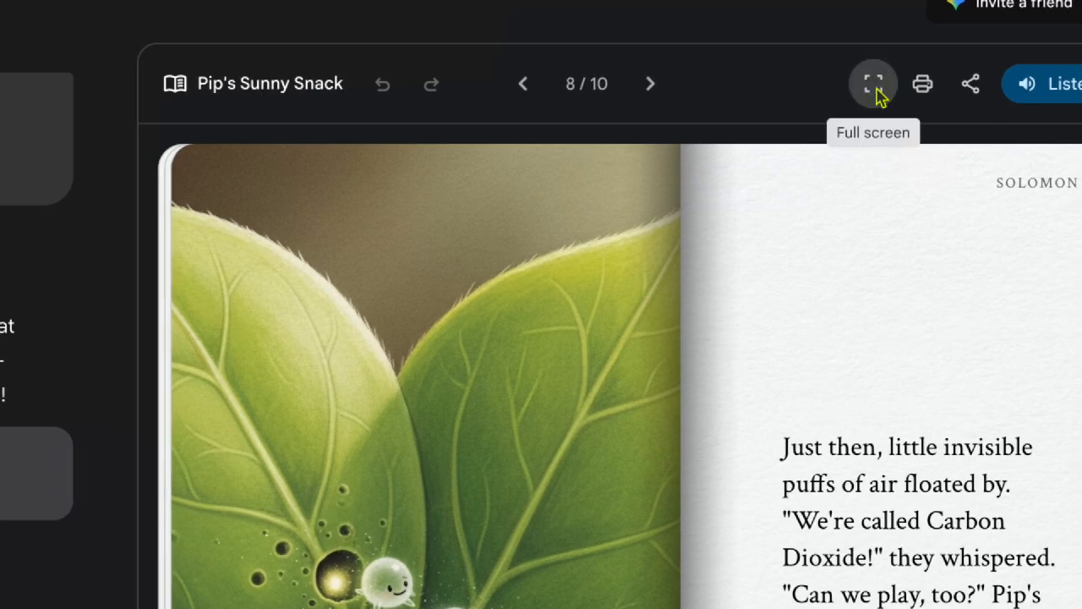
Show Pip's Sunny Snack full screen at page 8.
click(873, 84)
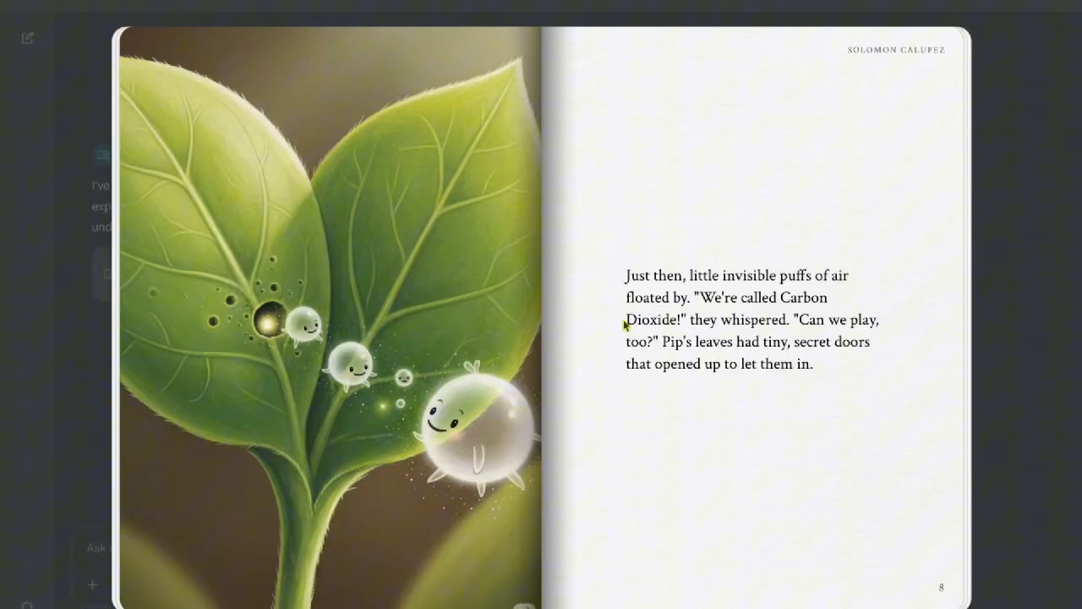
mouse_move(568, 253)
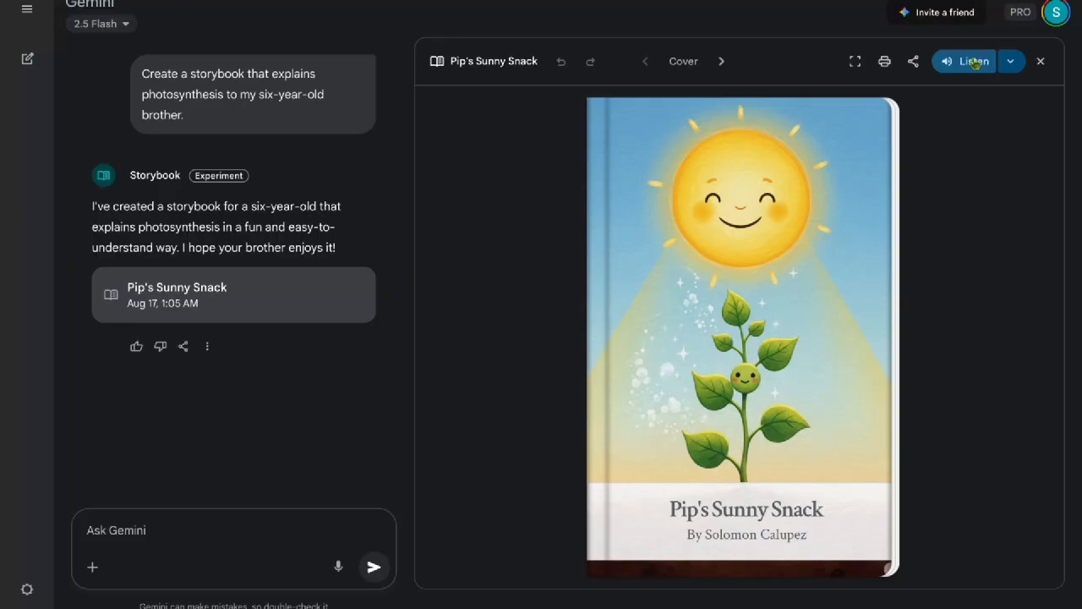
Start read-aloud narration, turn to page 1, resume playback and advance to page 3.
click(966, 62)
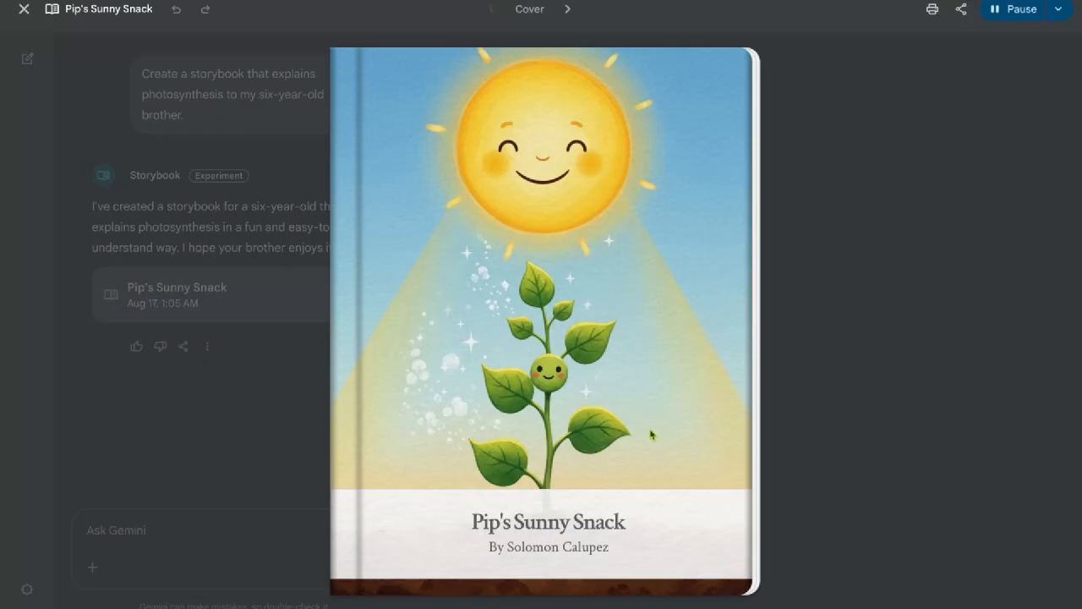
click(570, 9)
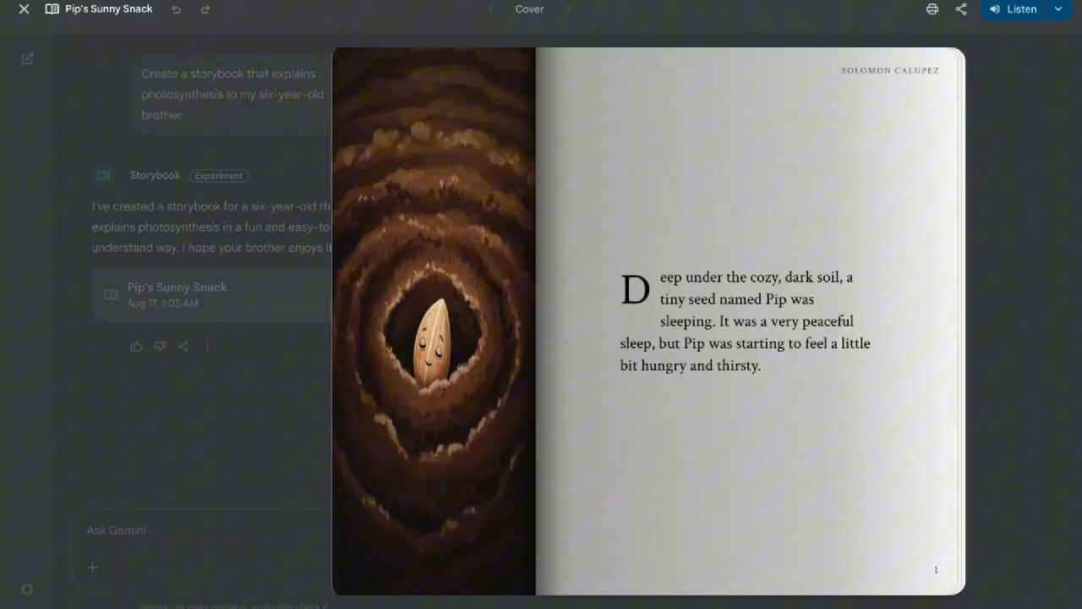
click(1015, 11)
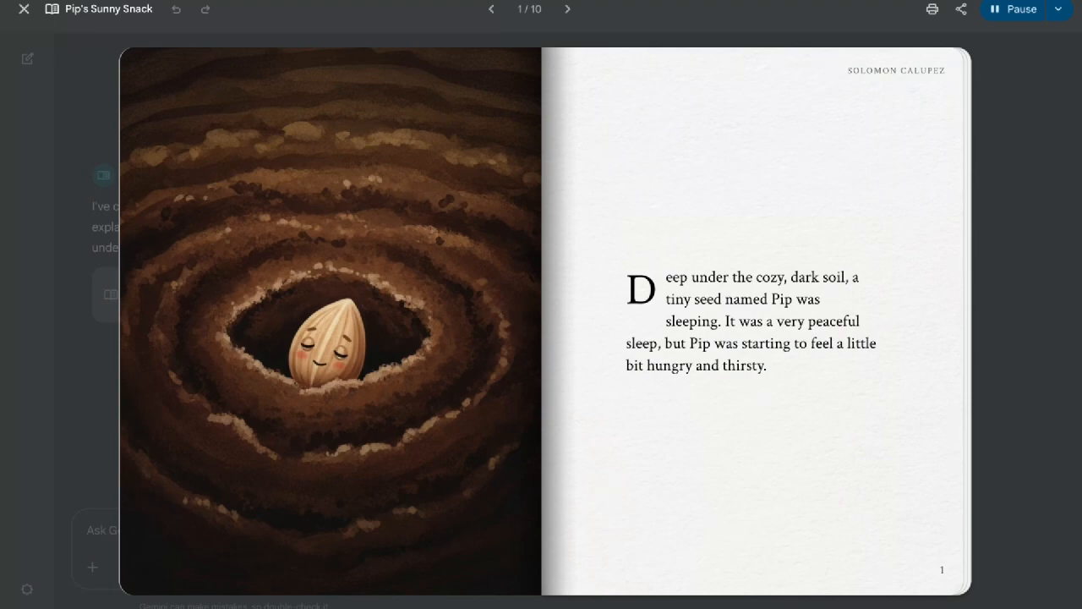
click(568, 10)
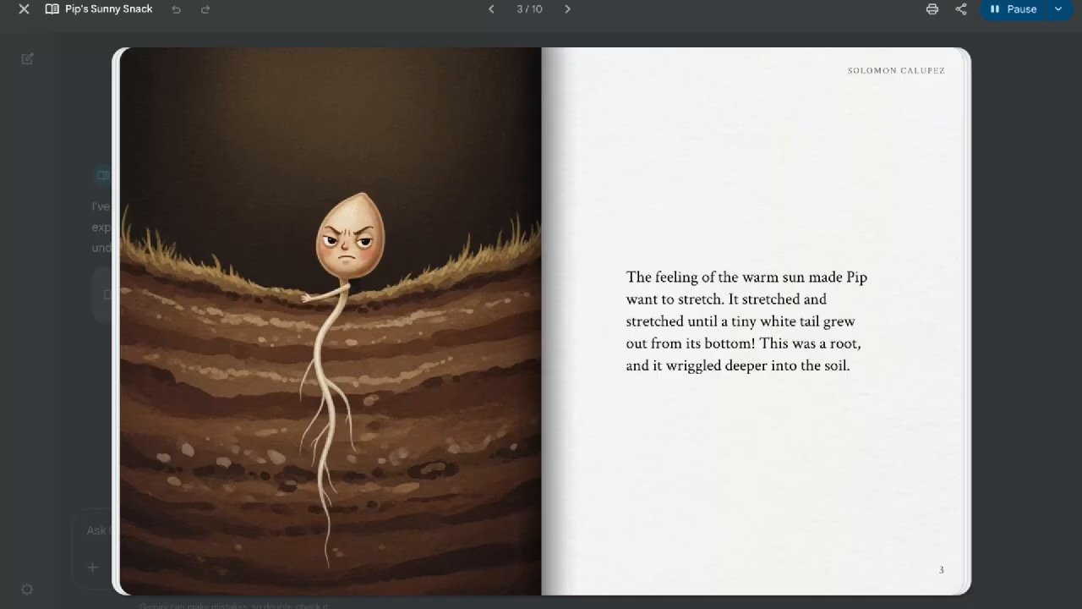
Advance the narrated story through pages 4 to 10, then stop the narration.
click(568, 10)
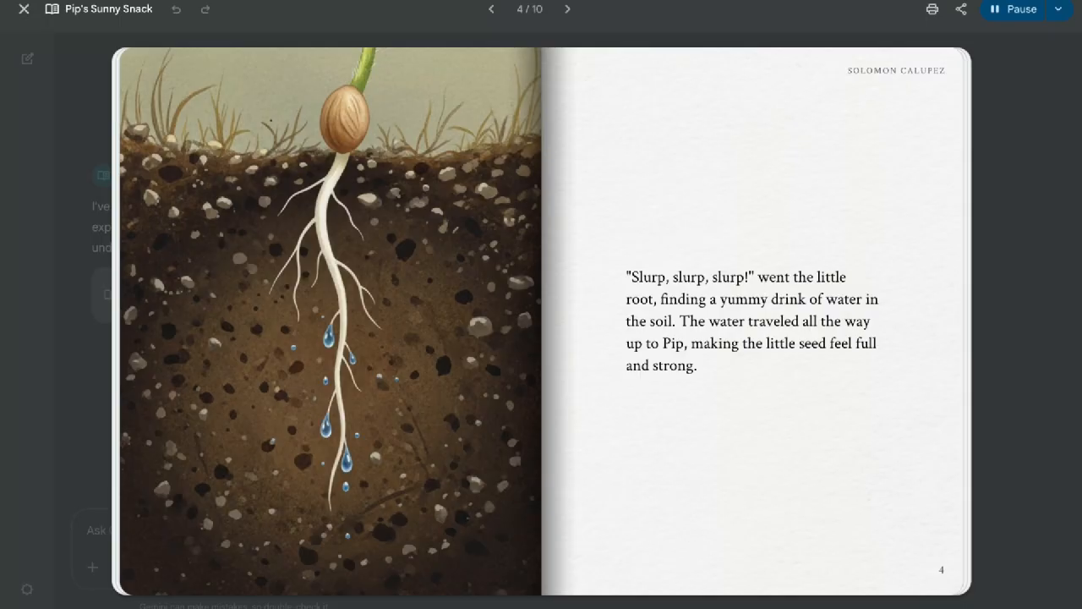
click(568, 10)
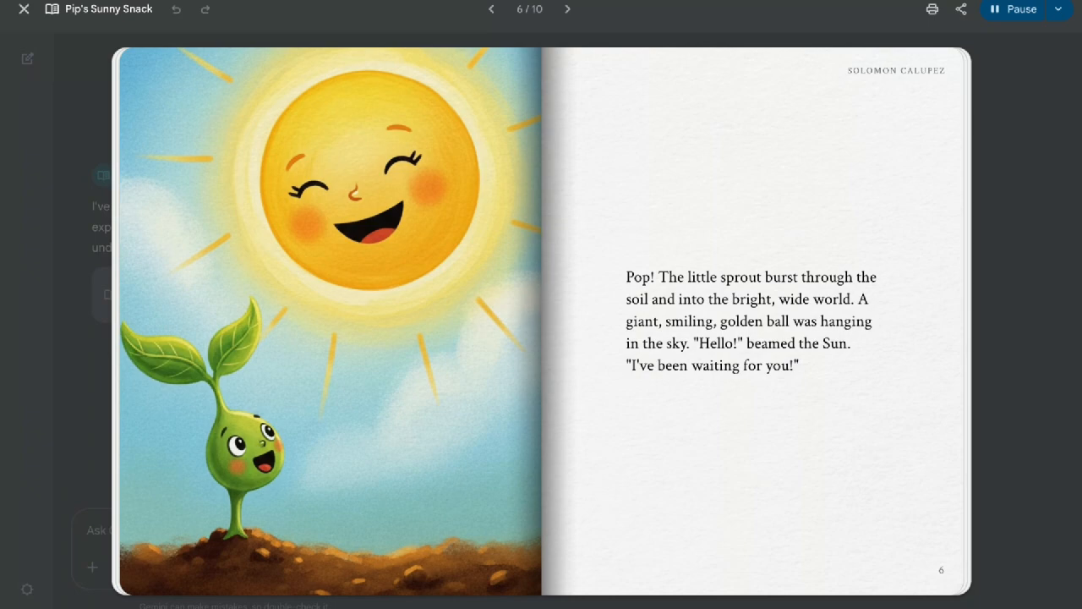
click(567, 9)
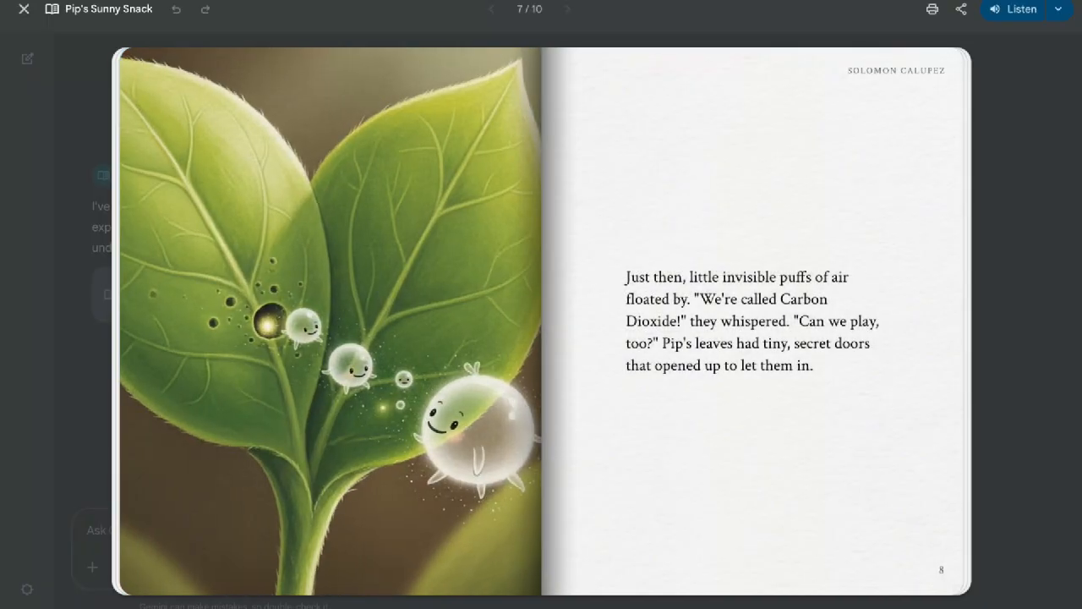
click(1013, 10)
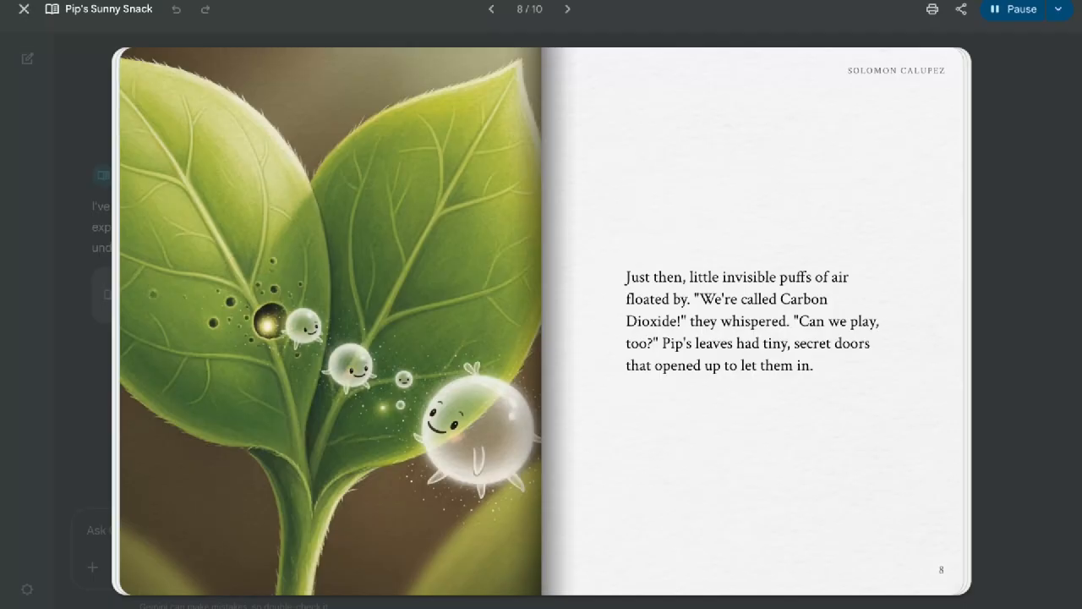
click(566, 10)
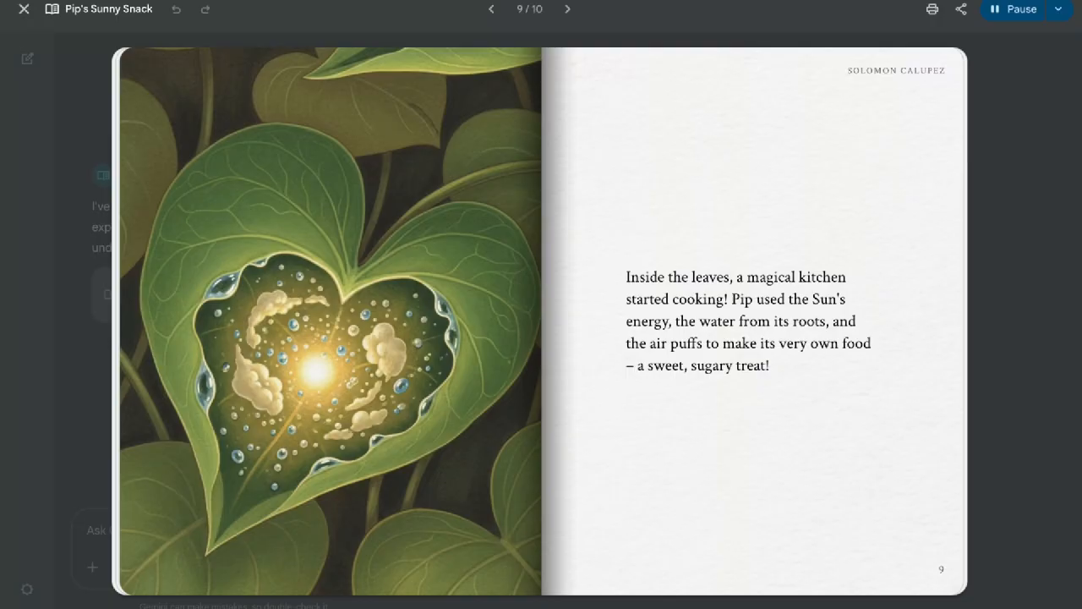
click(565, 10)
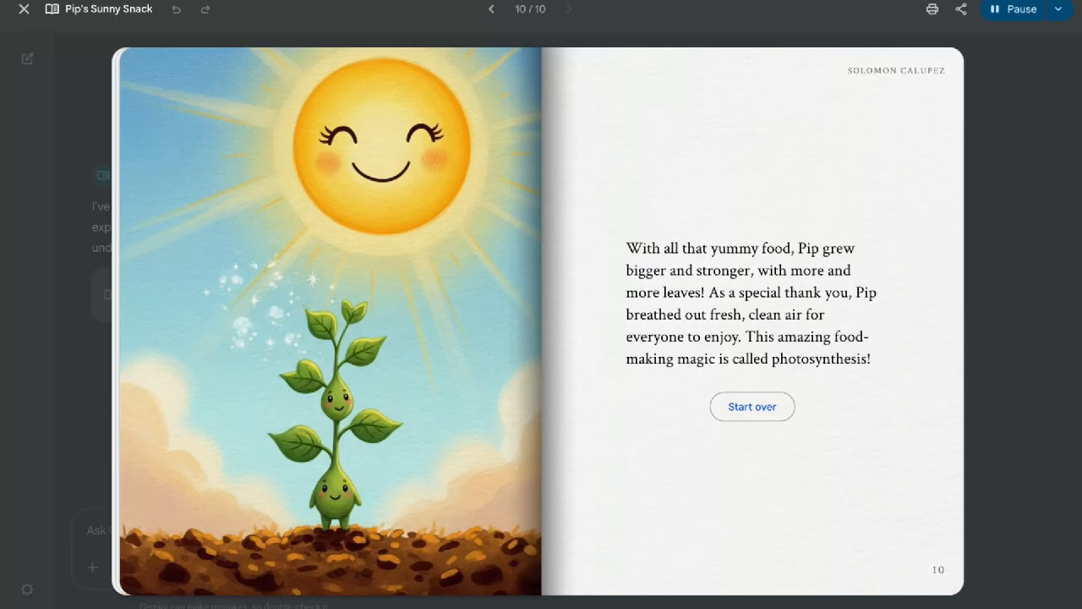
click(1017, 9)
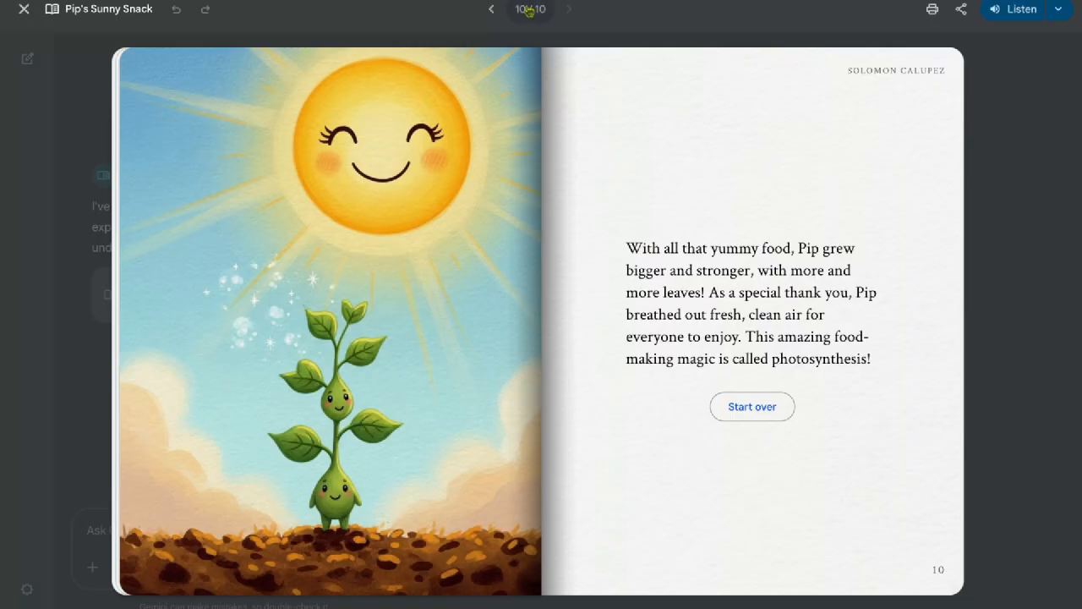
Return to page 6 of the storybook with the lower-pitched voice still chosen.
click(1059, 14)
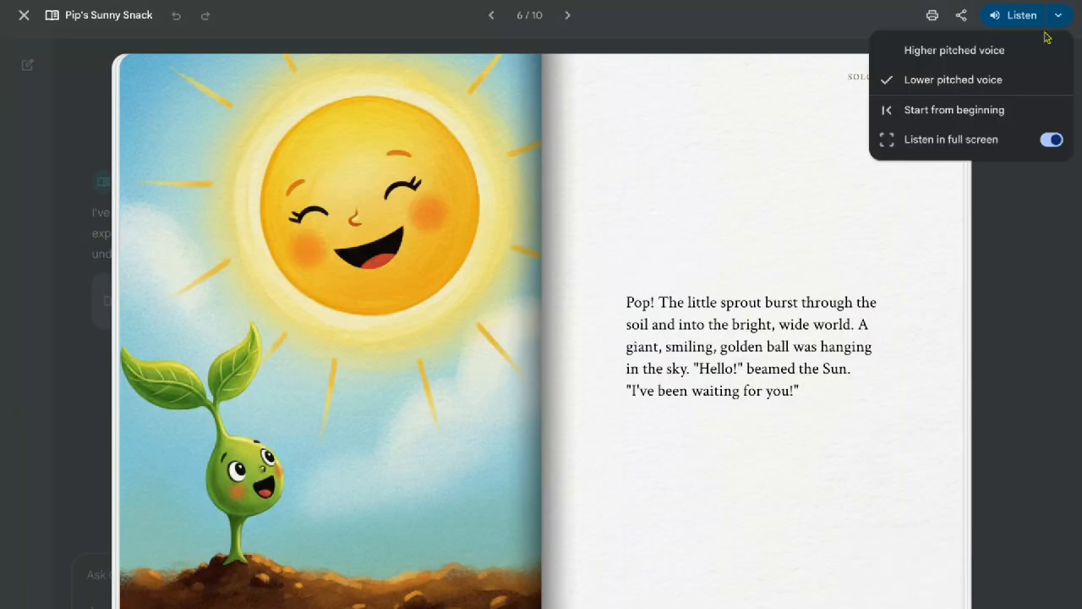
mouse_move(962, 86)
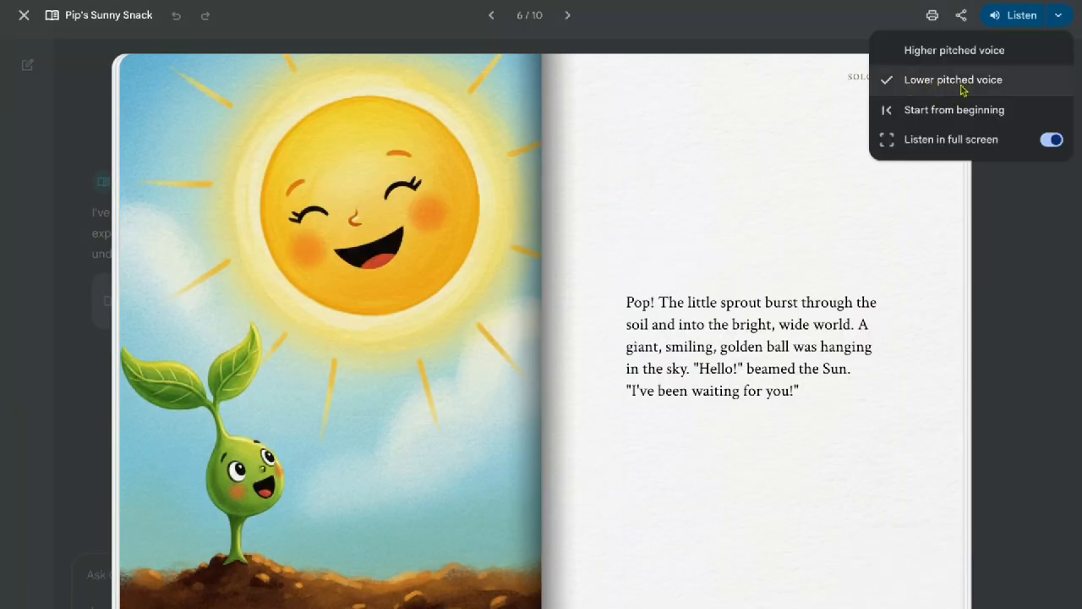
mouse_move(958, 104)
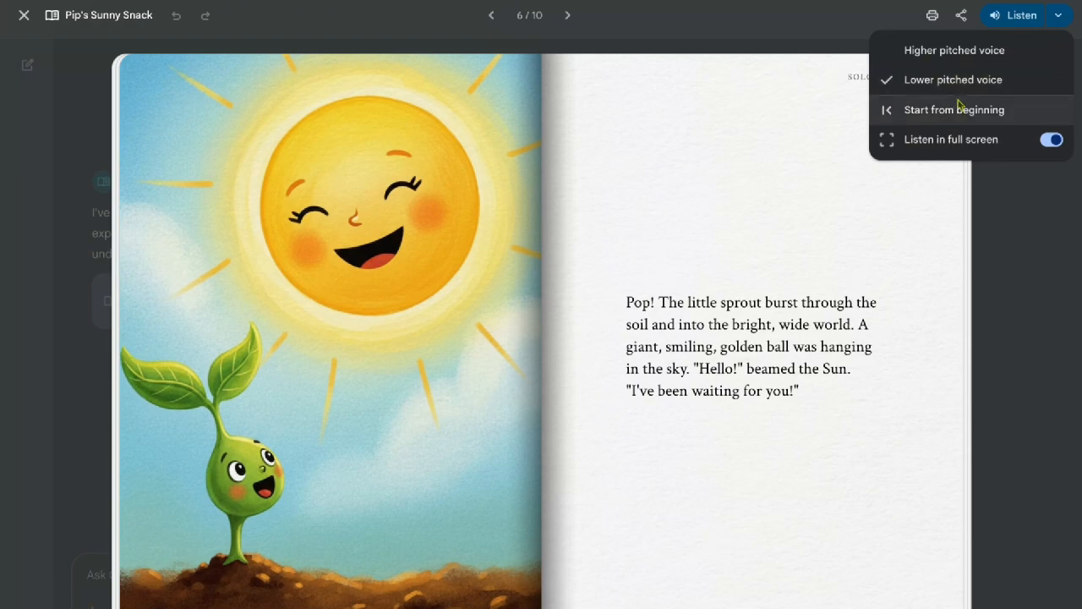
mouse_move(938, 128)
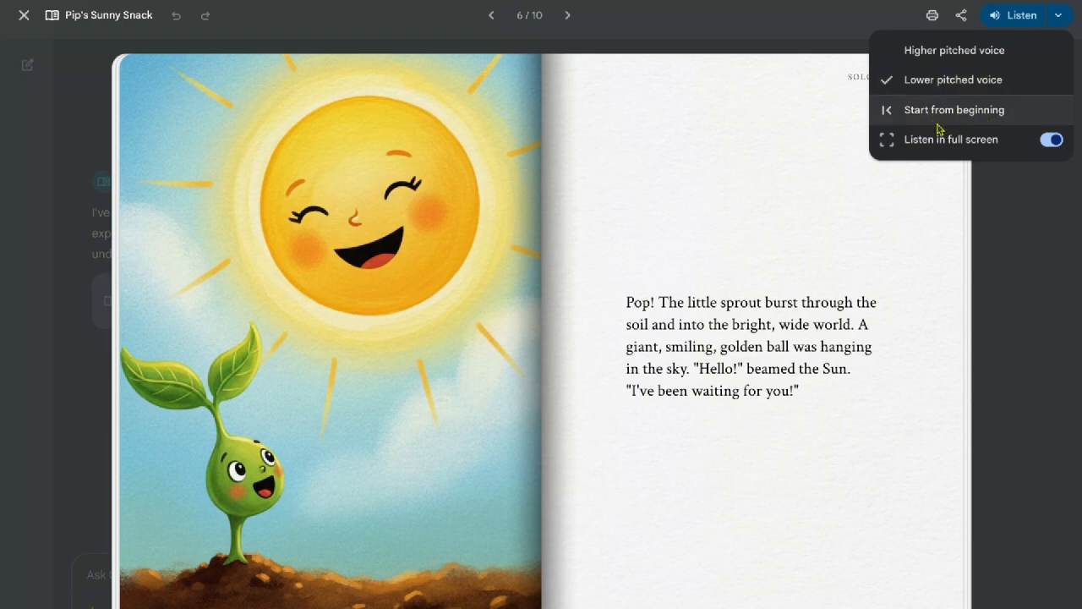
mouse_move(948, 154)
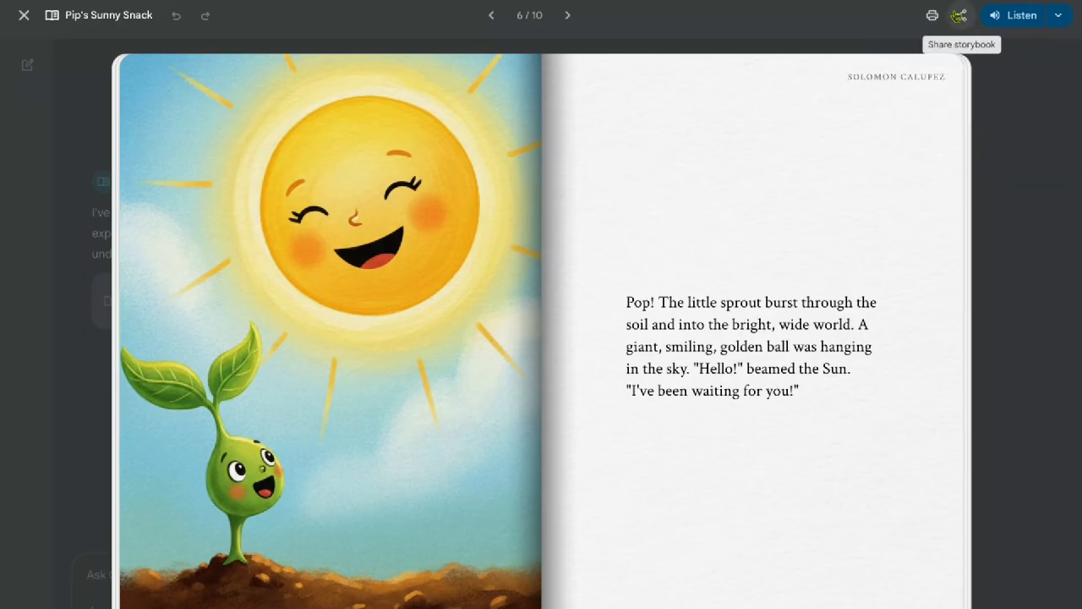
Start sharing the Pip's Sunny Snack storybook.
click(959, 15)
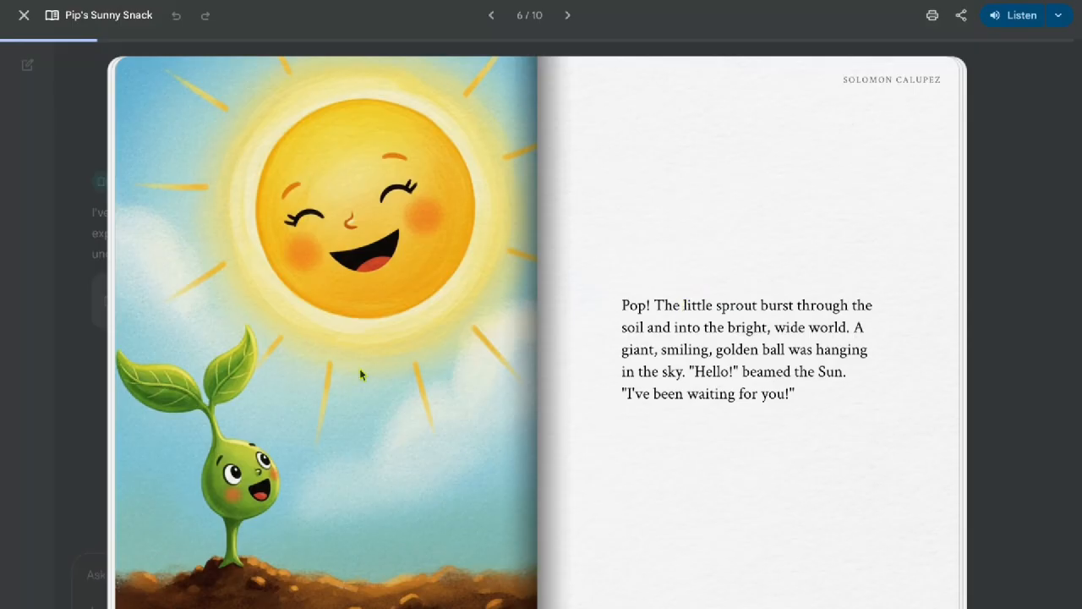
mouse_move(932, 15)
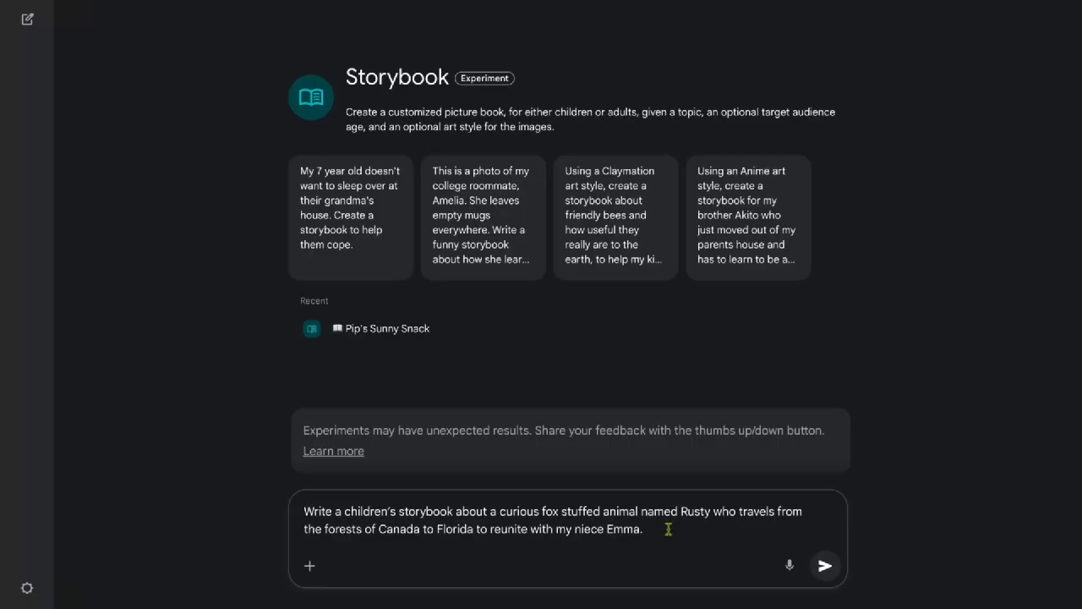
Attach the fox toy photo and send the Rusty the curious fox Storybook request.
click(824, 566)
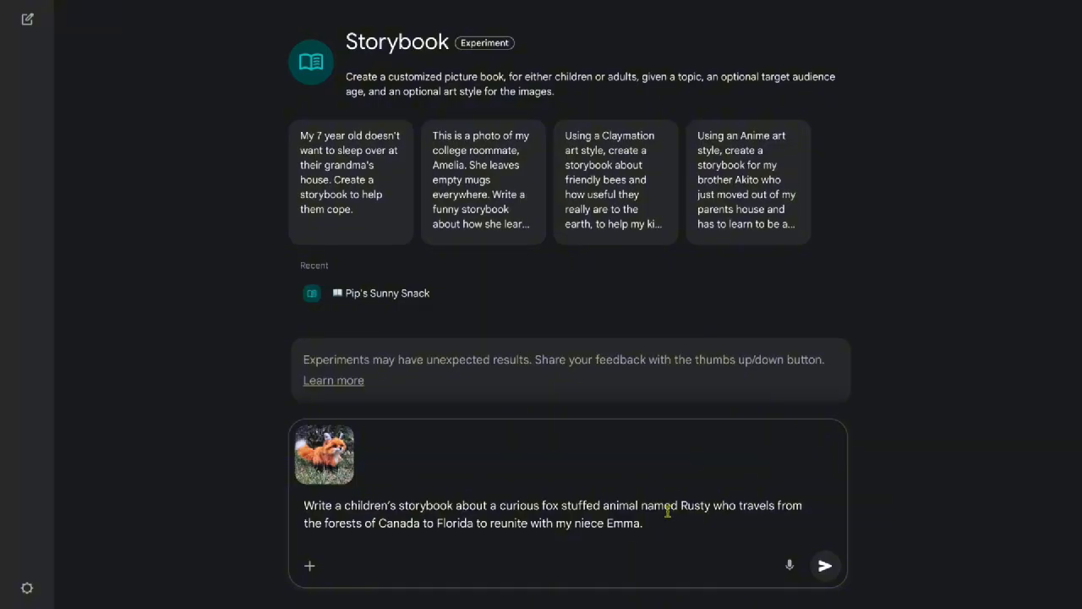
mouse_move(825, 564)
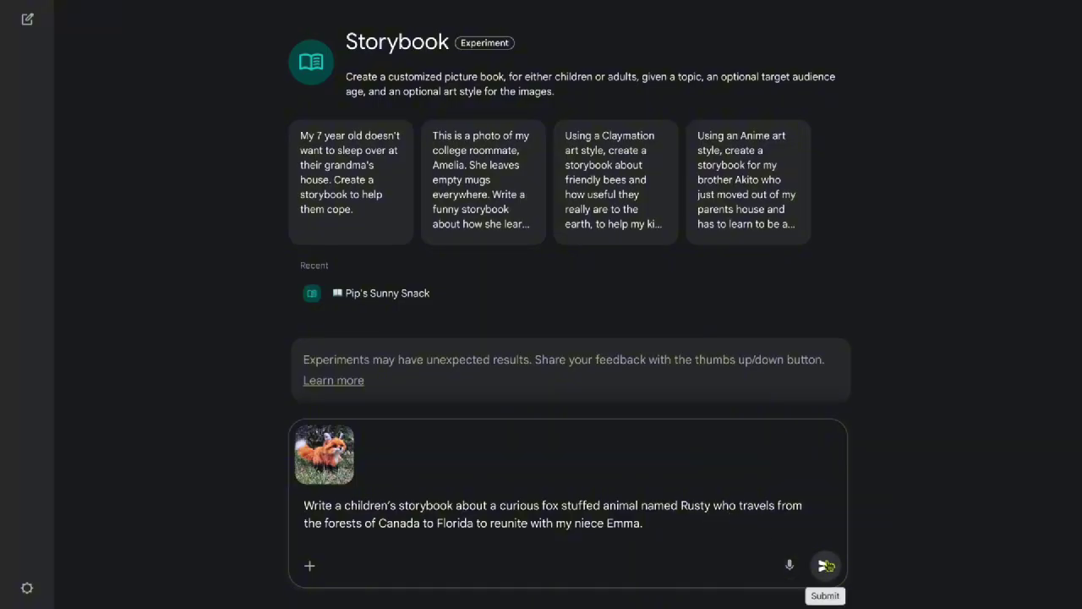
mouse_move(740, 559)
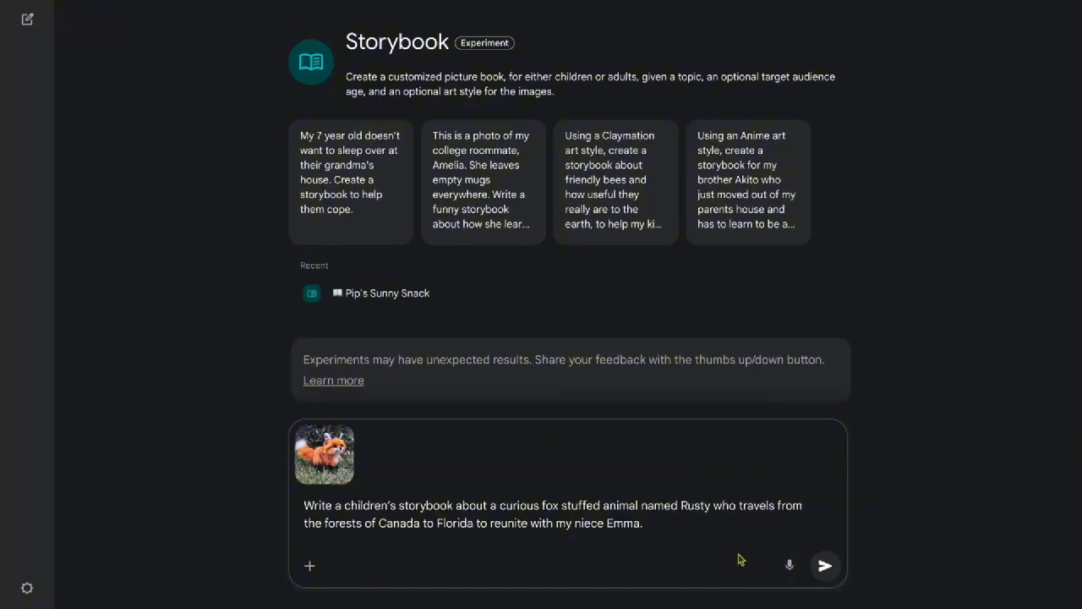
click(827, 565)
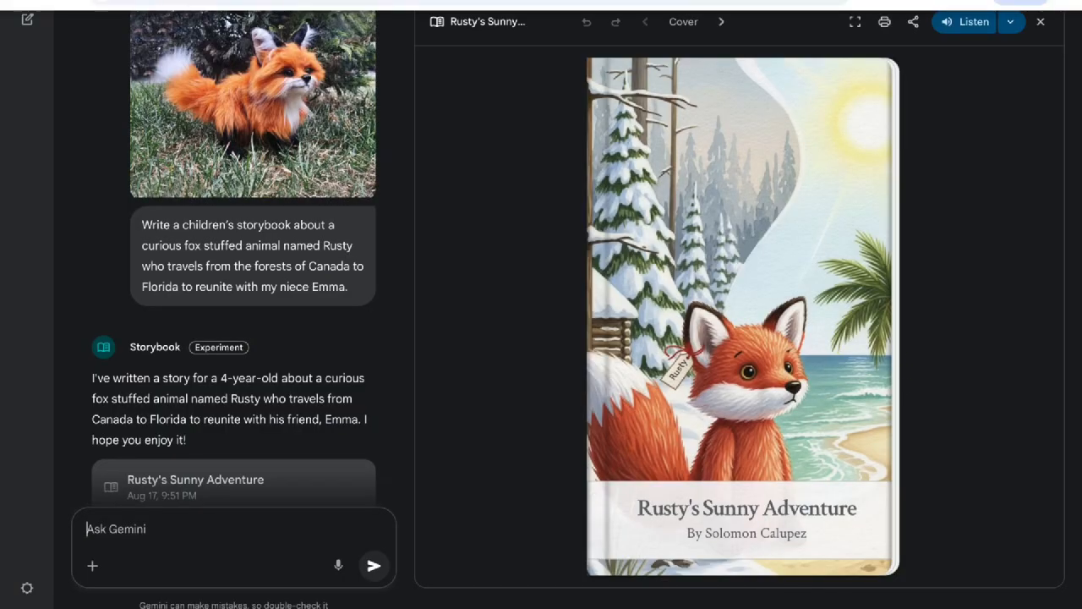
mouse_move(831, 301)
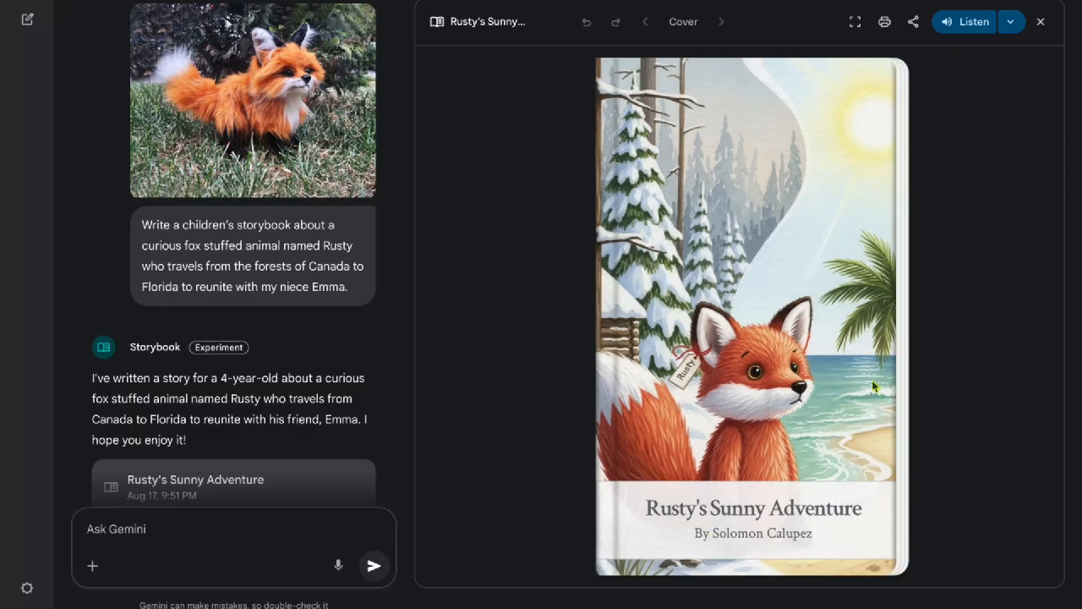
Read Rusty's Sunny Adventure page by page from the cover to page 9, Emma hugging Rusty.
click(720, 21)
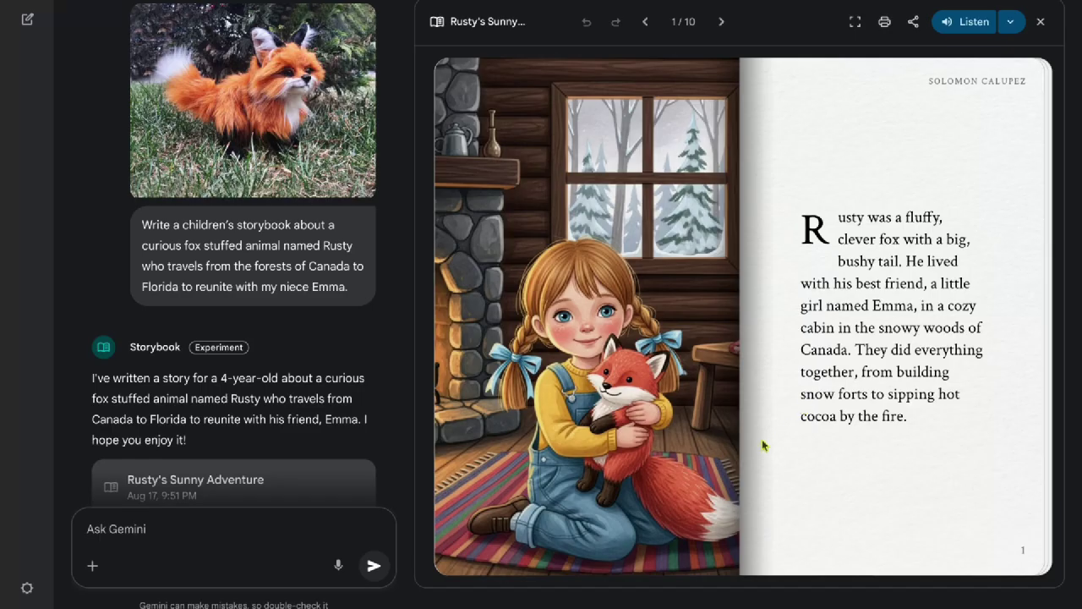
click(720, 22)
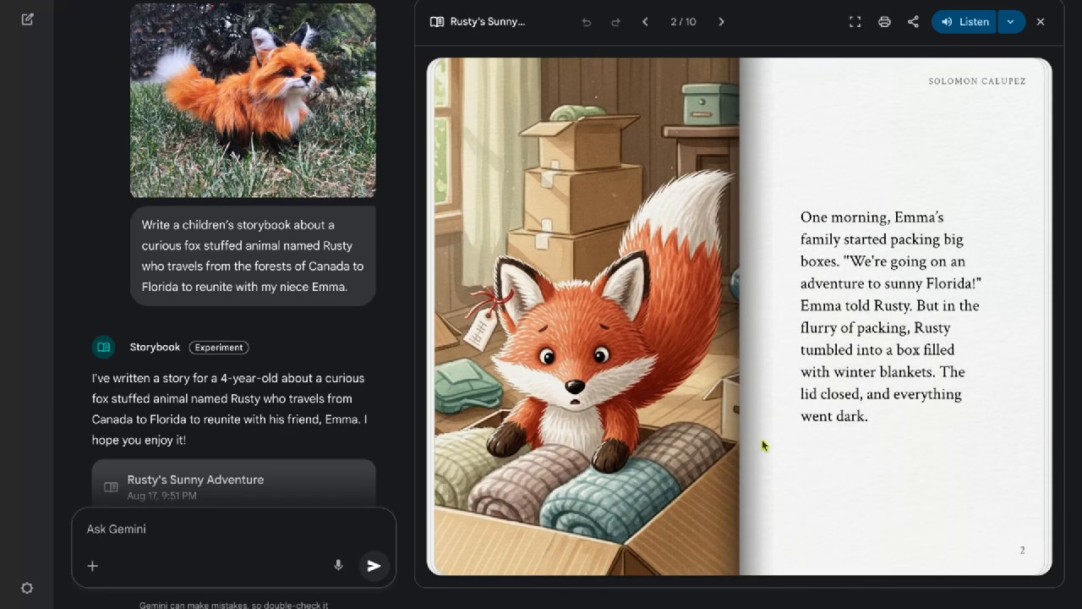
click(720, 21)
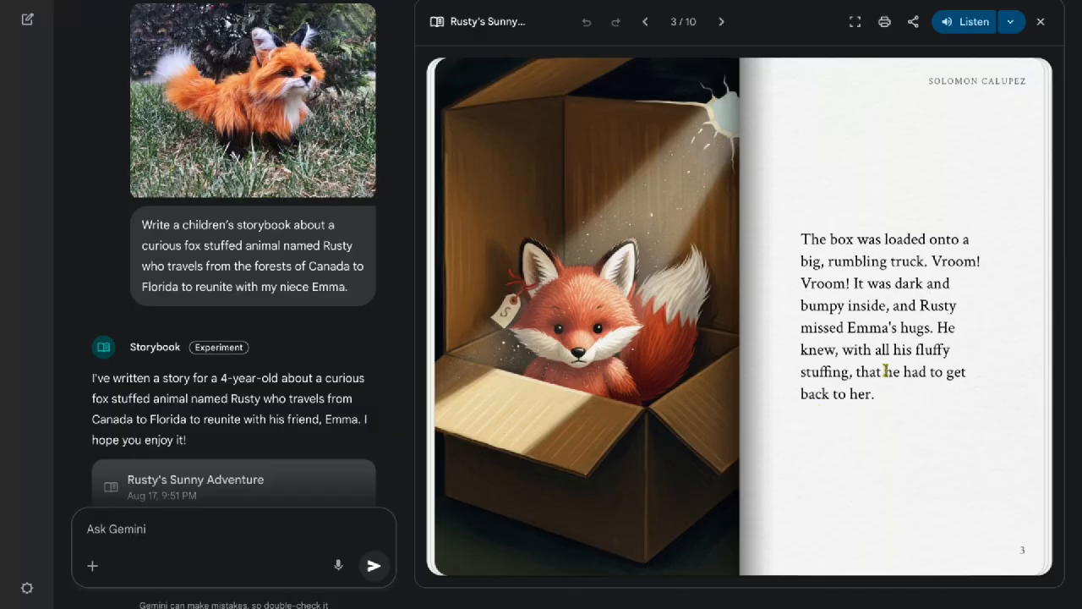
click(720, 21)
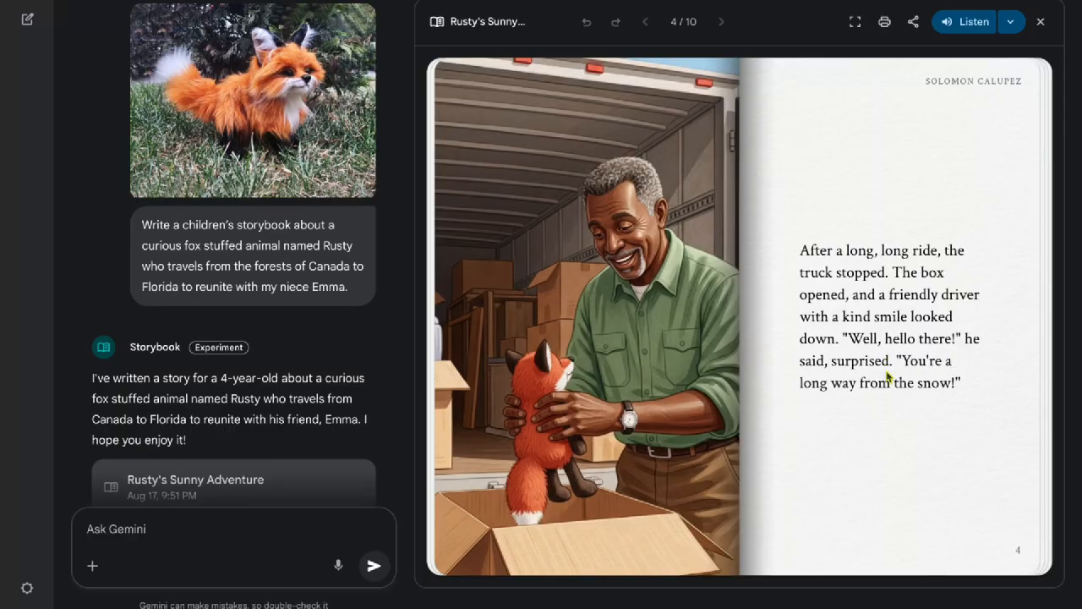
click(720, 21)
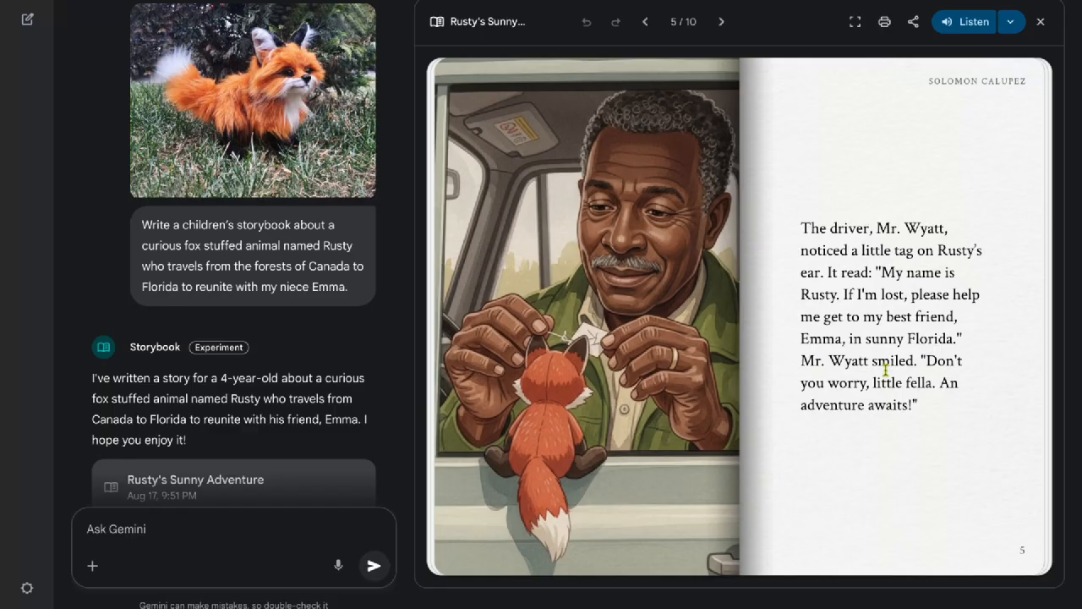
click(720, 21)
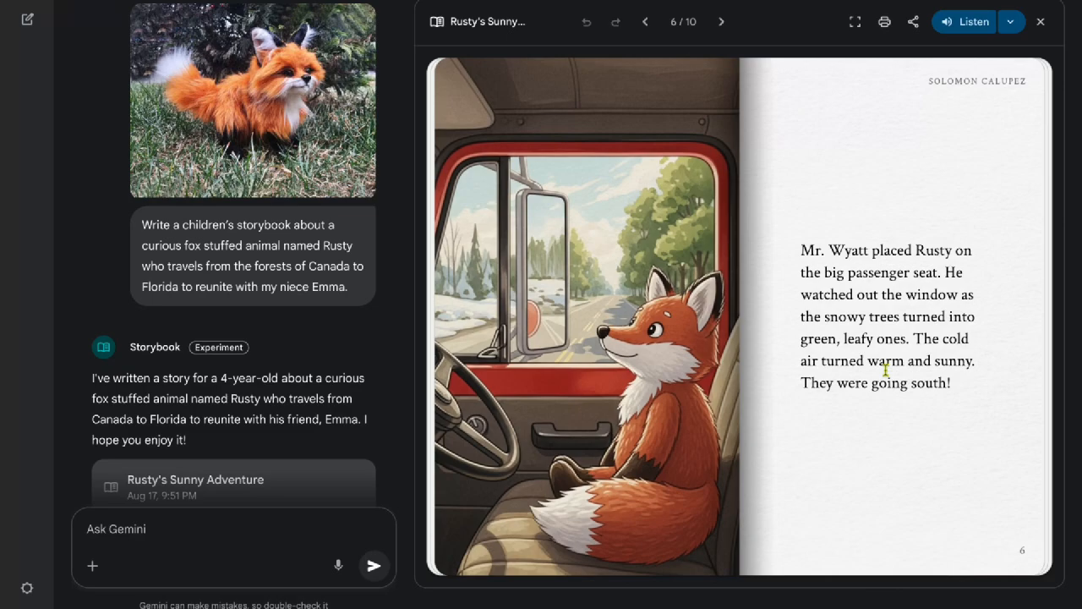
click(720, 22)
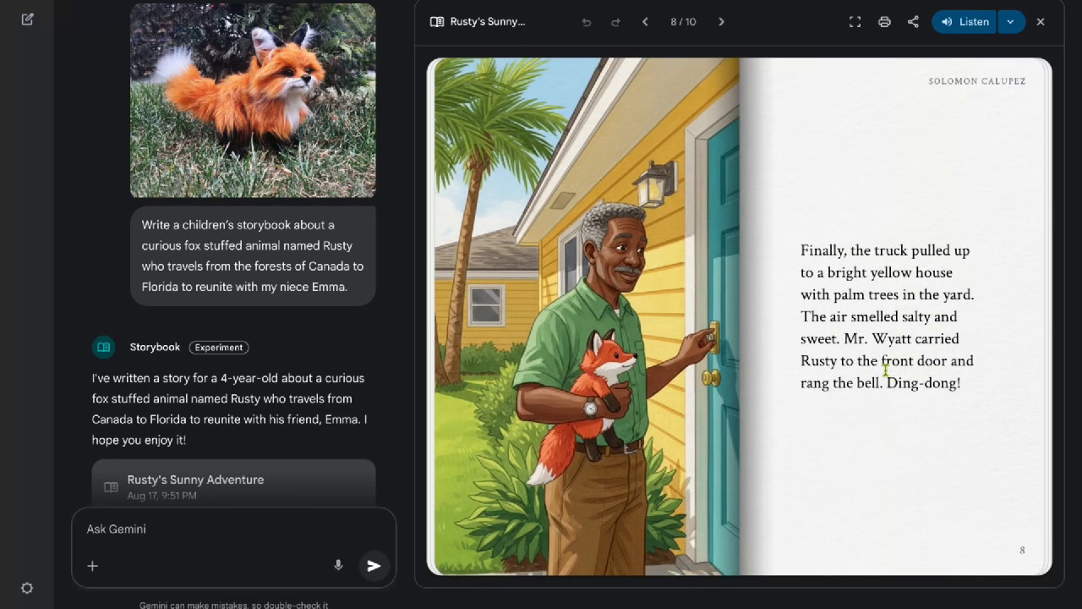
click(721, 22)
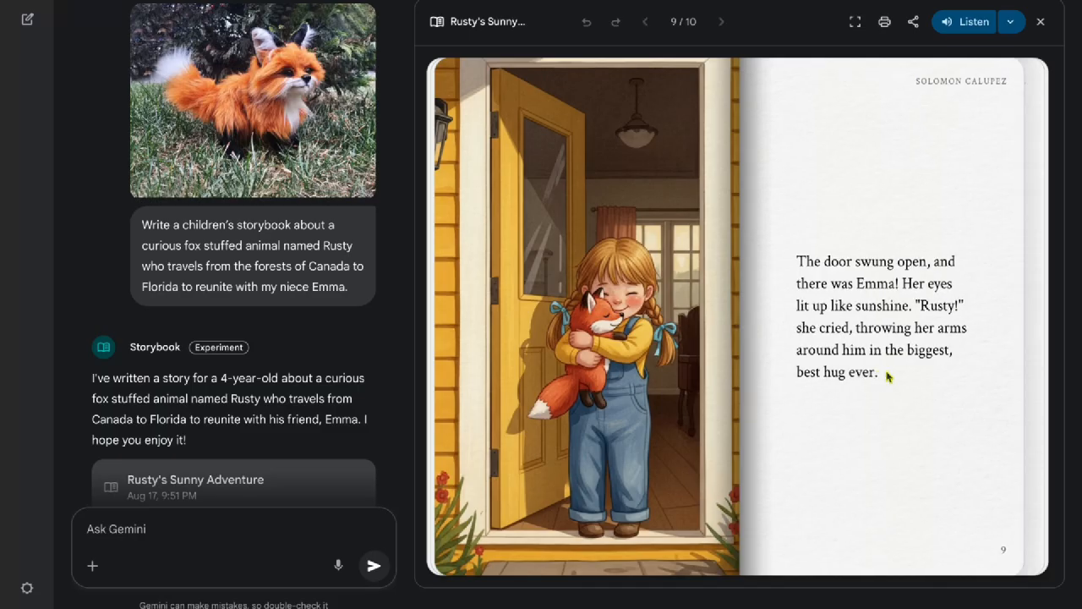
click(719, 22)
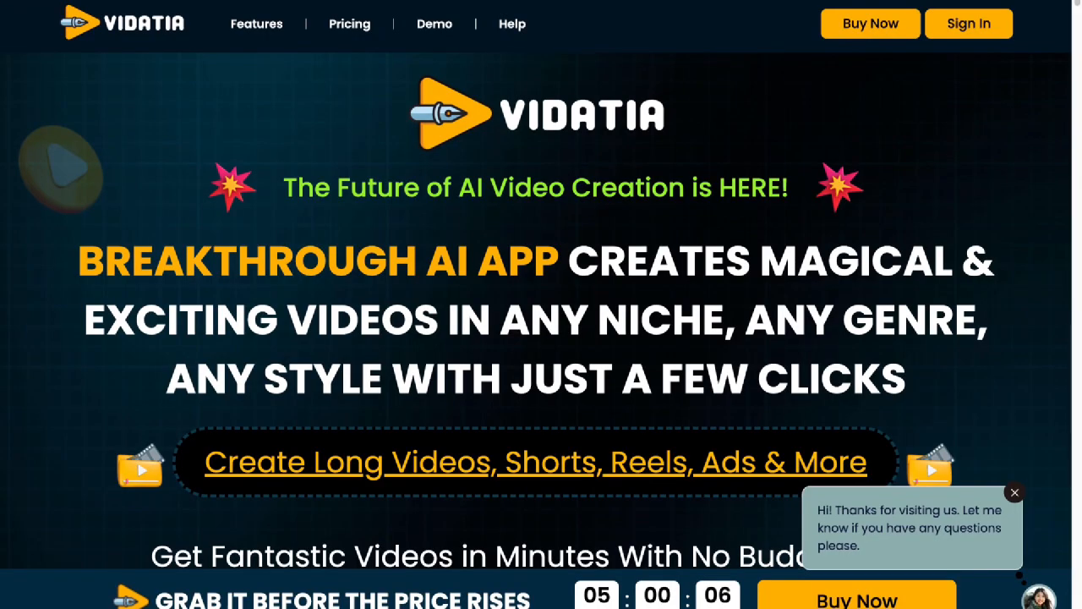
Browse the Vidatia sales page down past sample videos and features to the Realistic, Anime and Pixel Art style gallery.
scroll(down, 3)
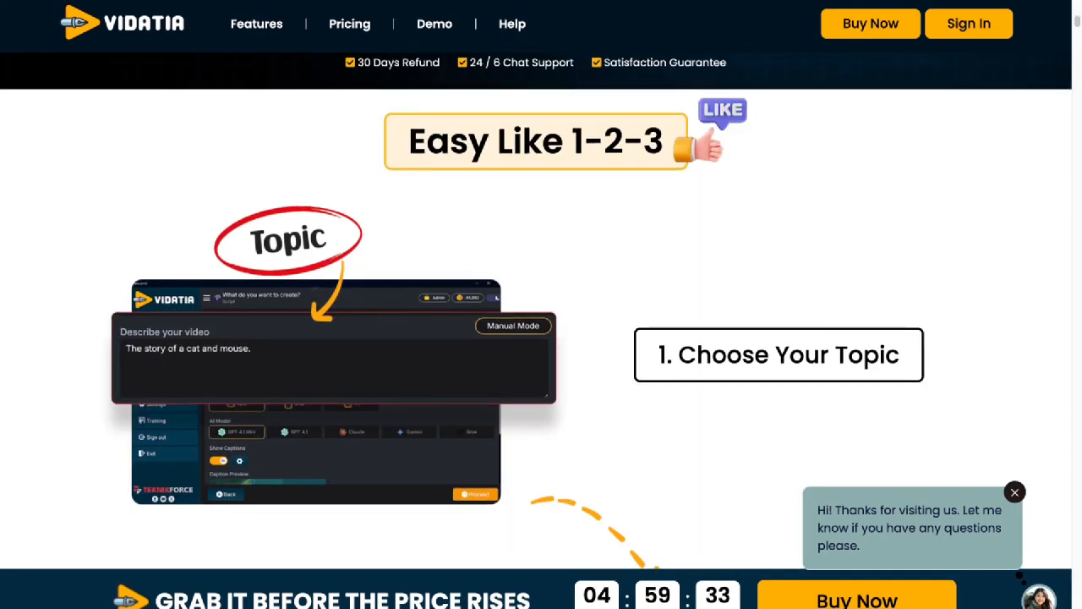
scroll(down, 3)
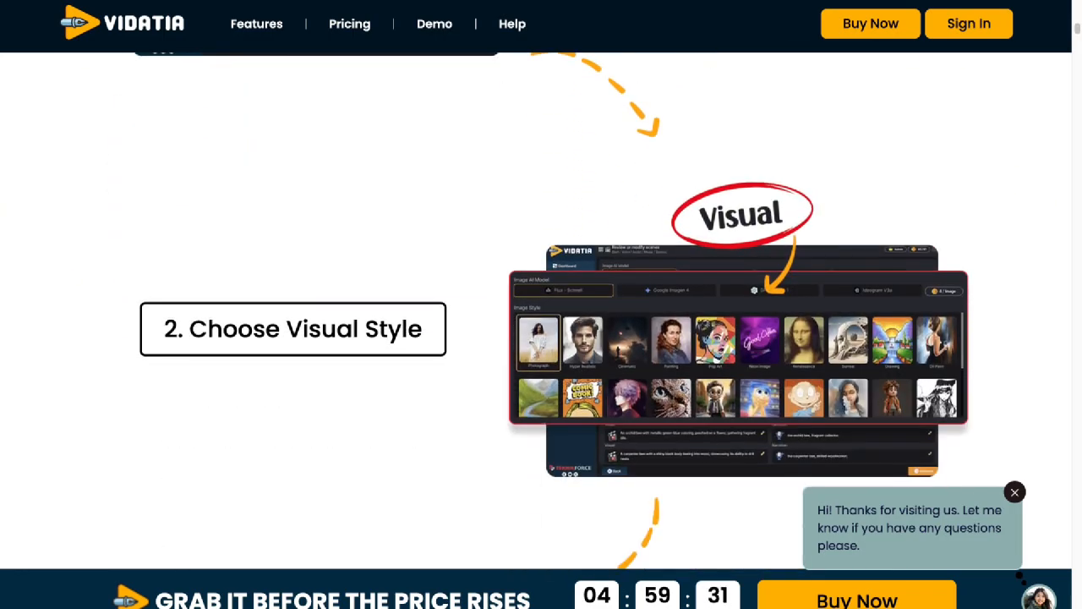
scroll(down, 3)
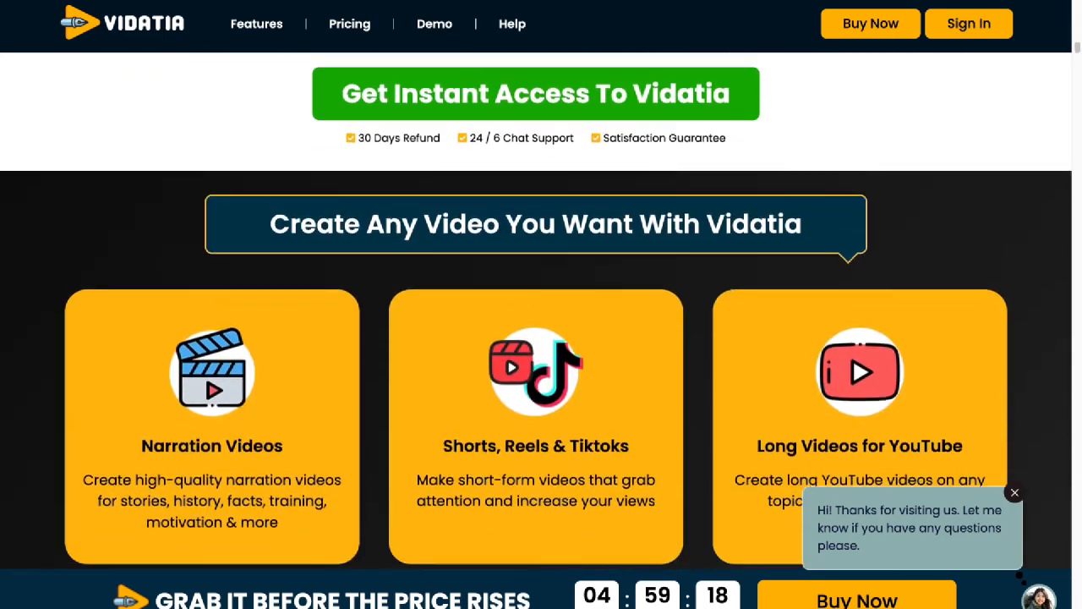
scroll(down, 3)
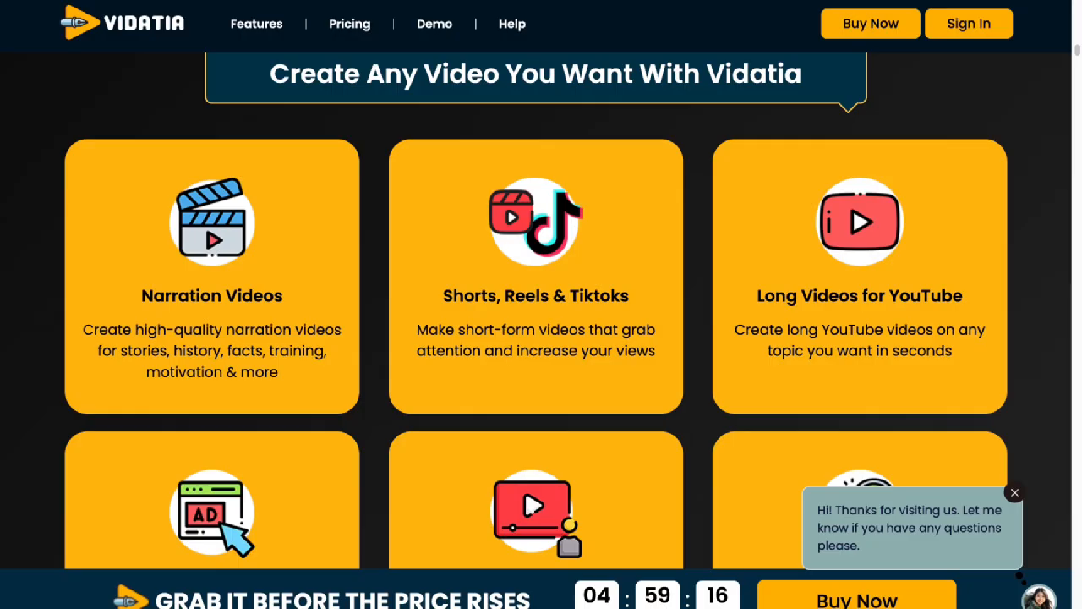
scroll(down, 3)
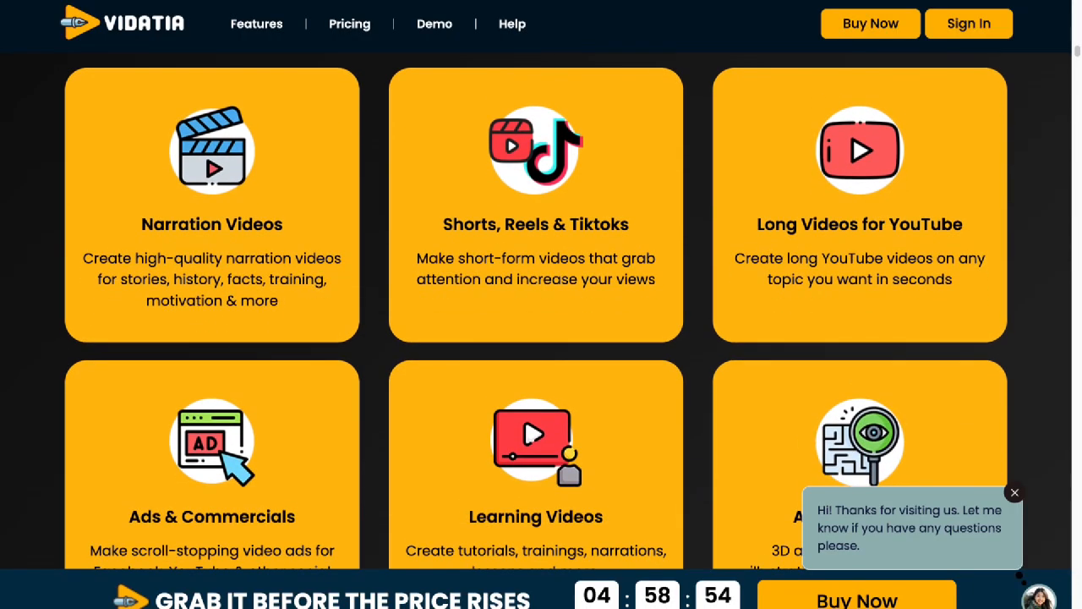
scroll(down, 3)
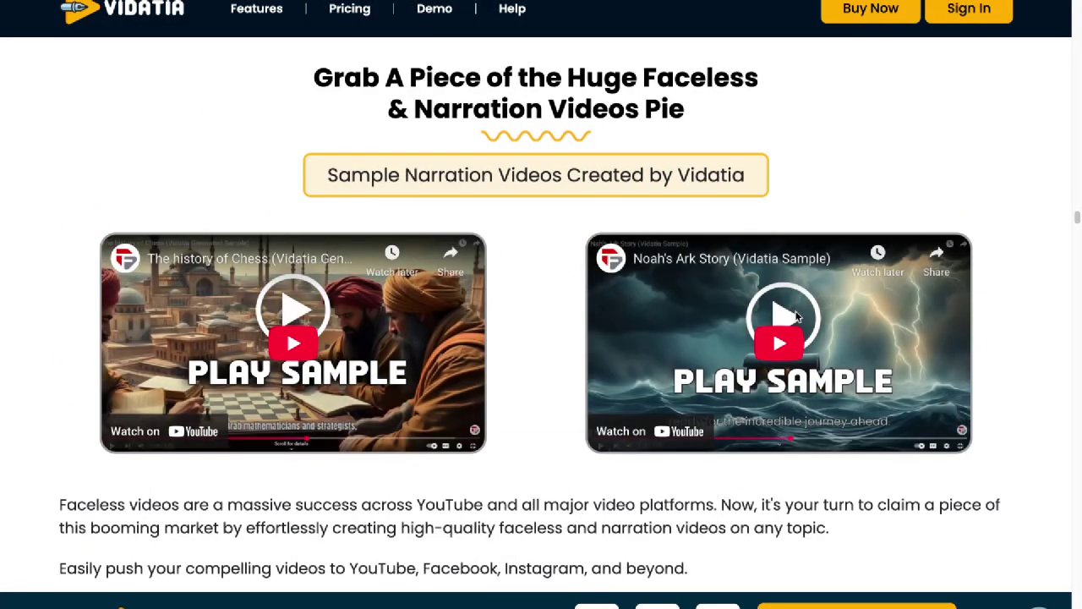
scroll(down, 3)
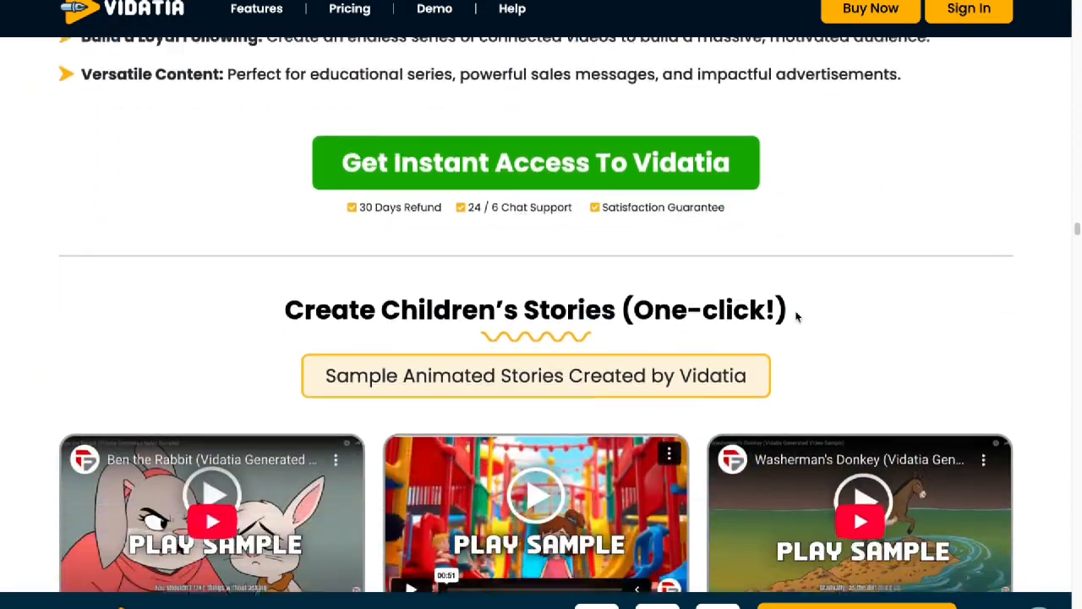
scroll(down, 3)
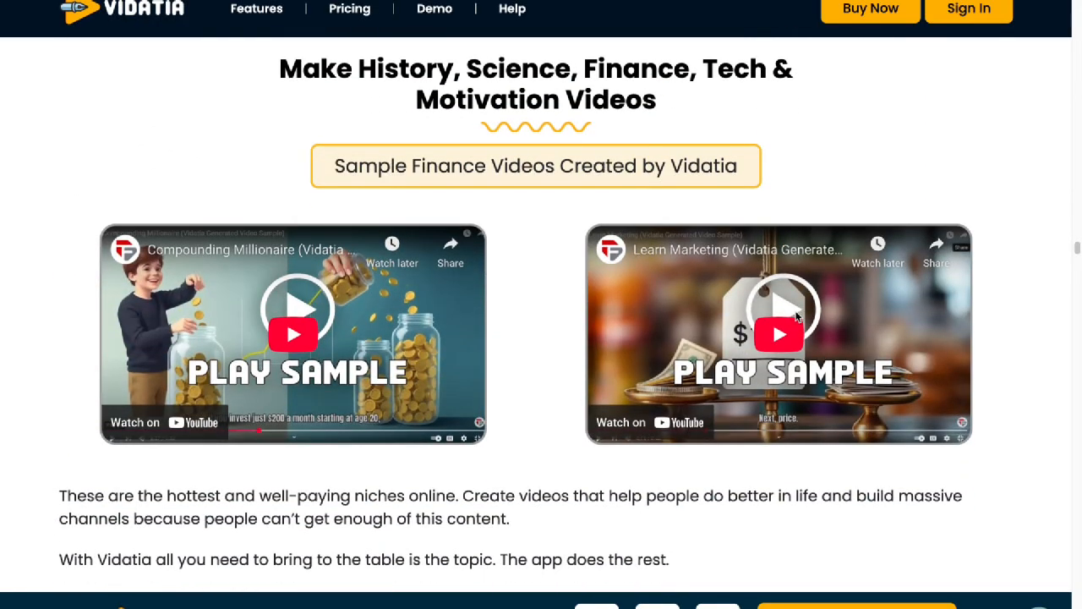
scroll(down, 3)
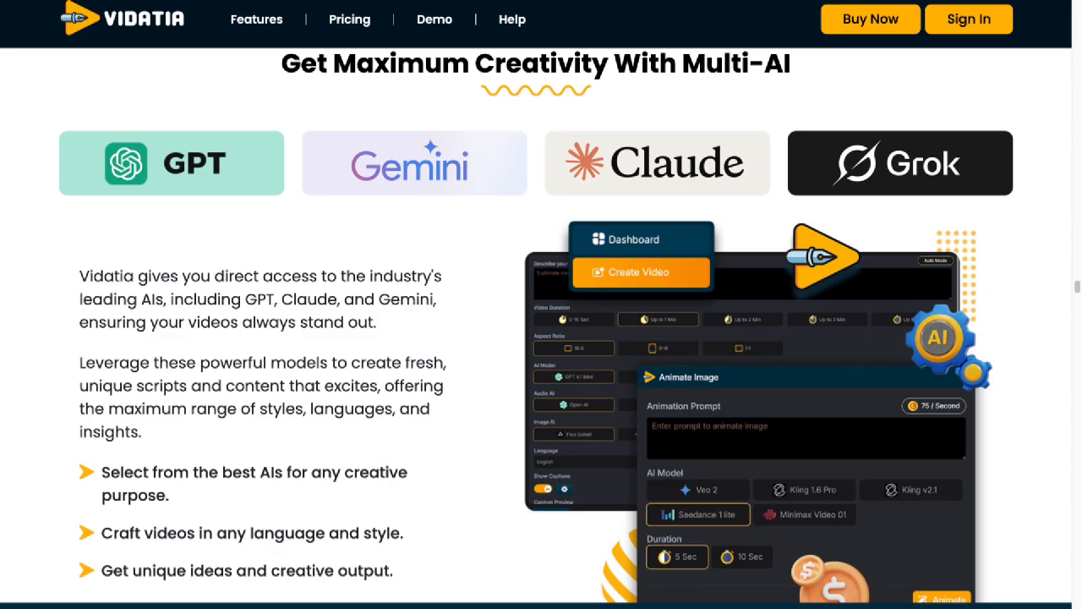
scroll(down, 3)
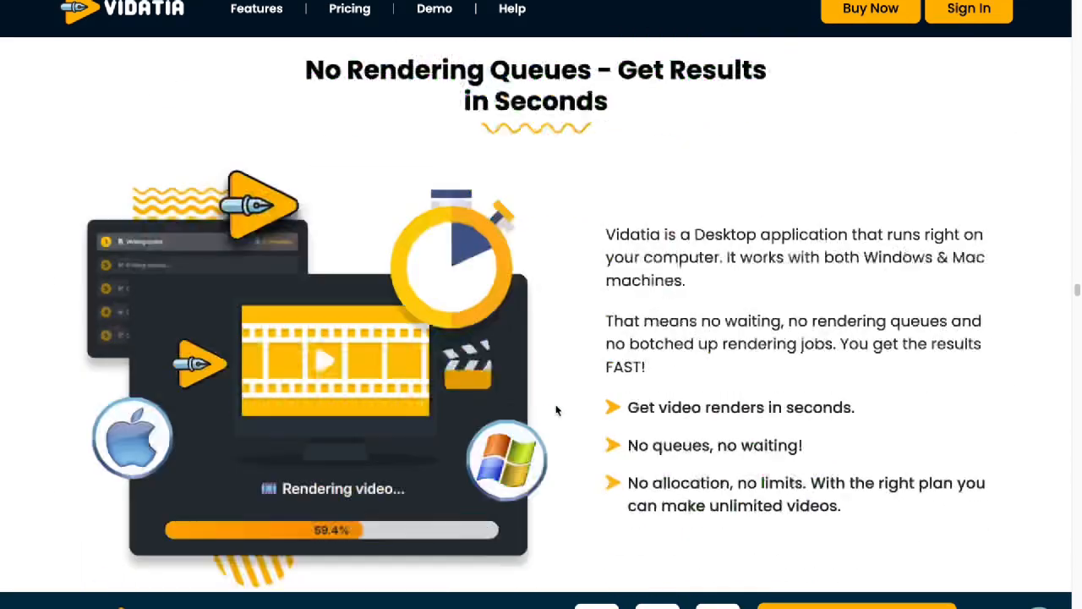
scroll(down, 3)
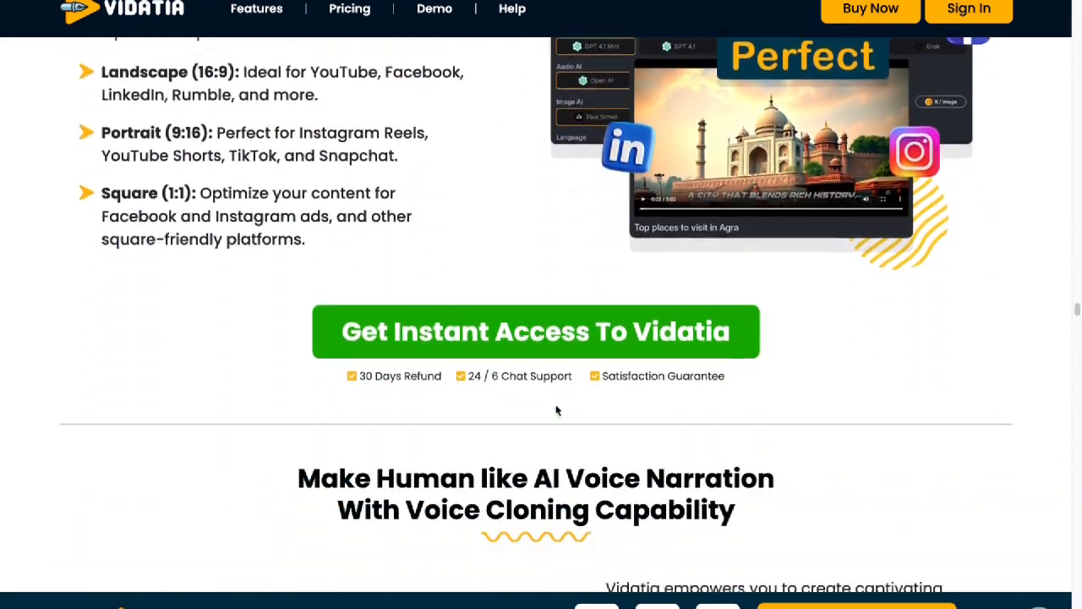
scroll(down, 3)
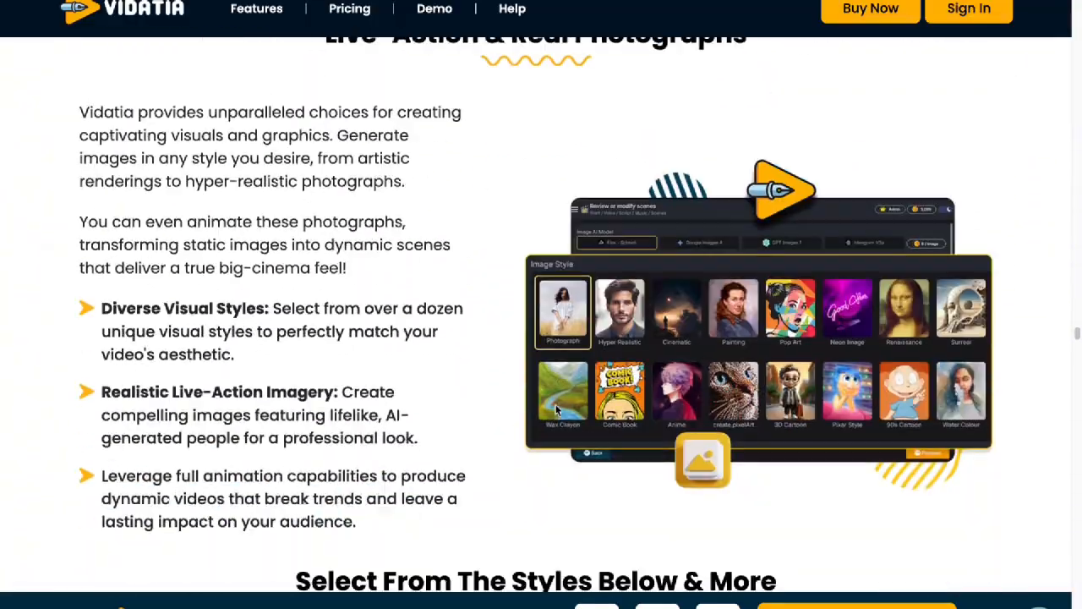
scroll(down, 3)
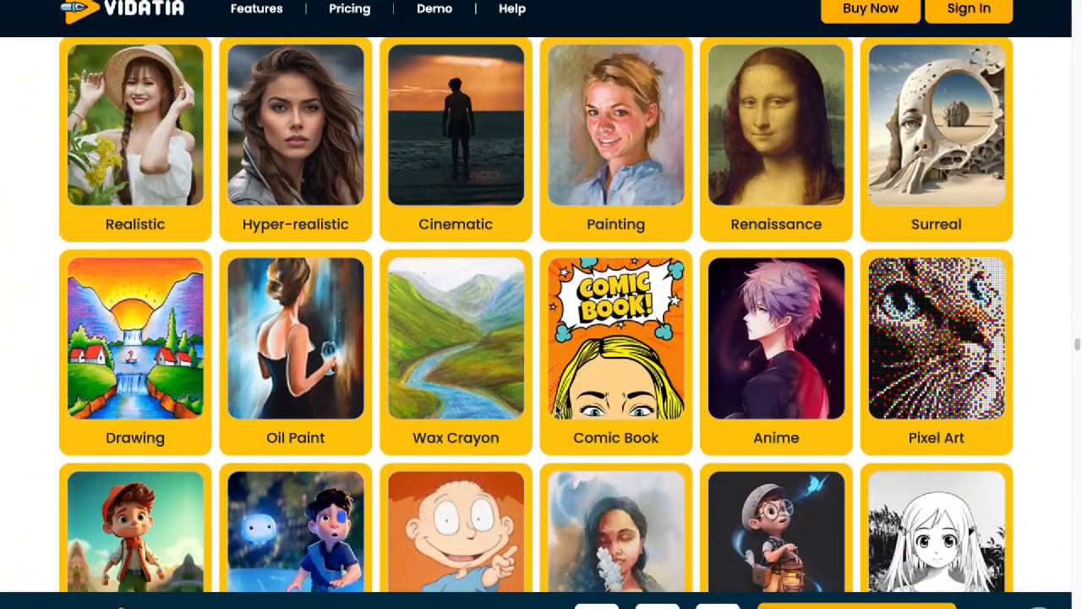